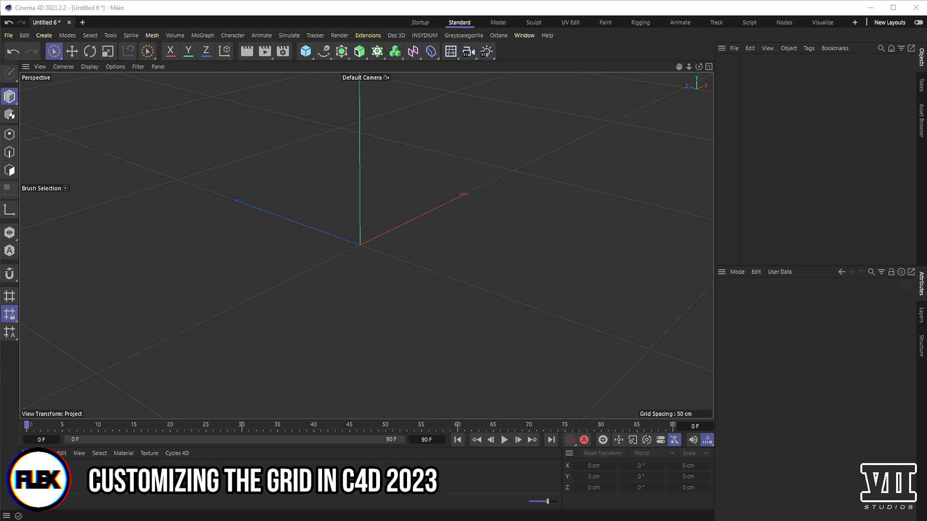
pyautogui.moveTo(692, 401)
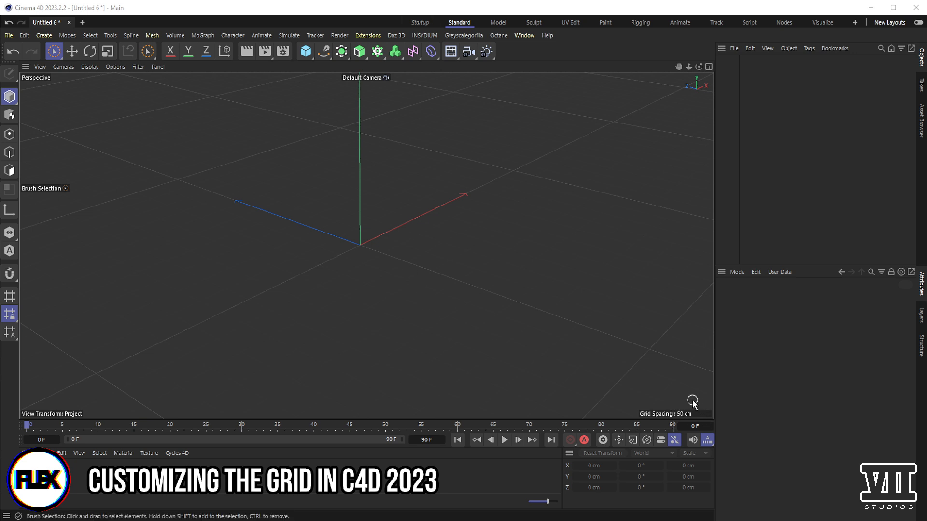
pyautogui.moveTo(713, 413)
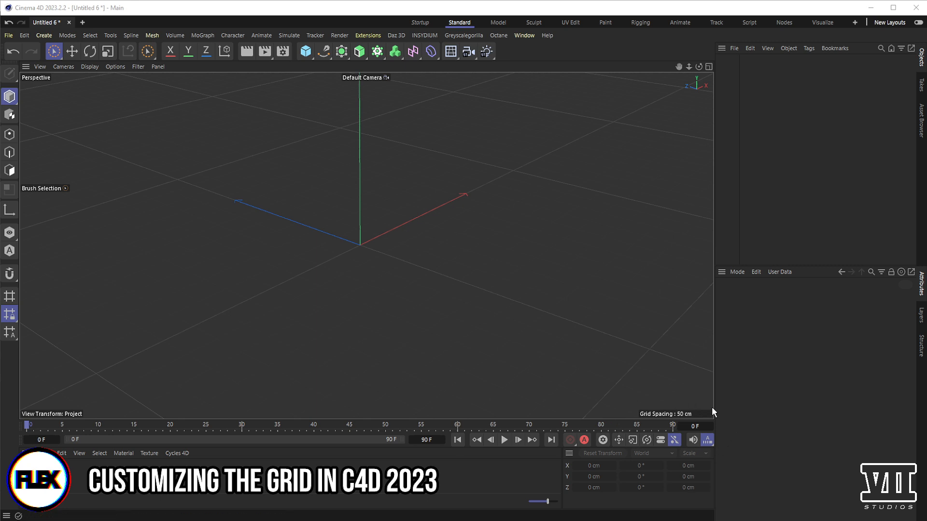
pyautogui.moveTo(691, 399)
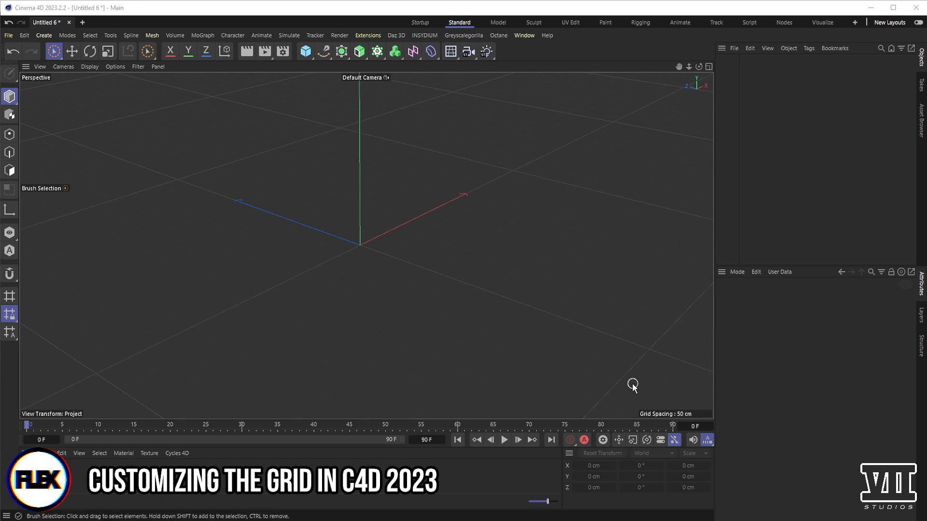
pyautogui.moveTo(718, 392)
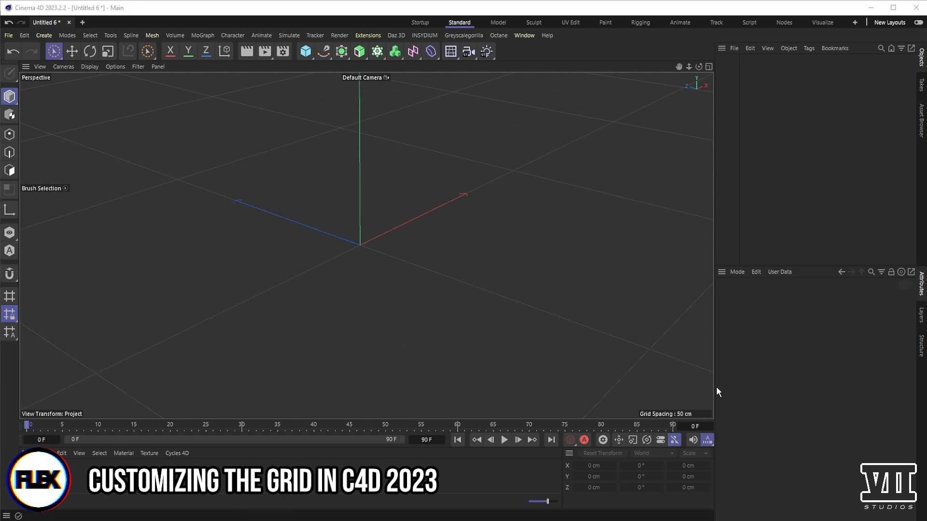
pyautogui.moveTo(741, 447)
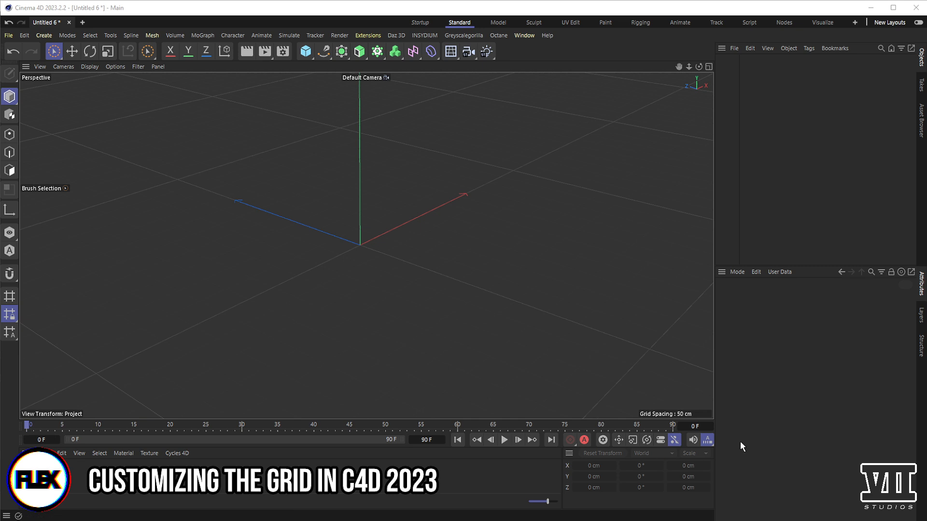
pyautogui.moveTo(731, 447)
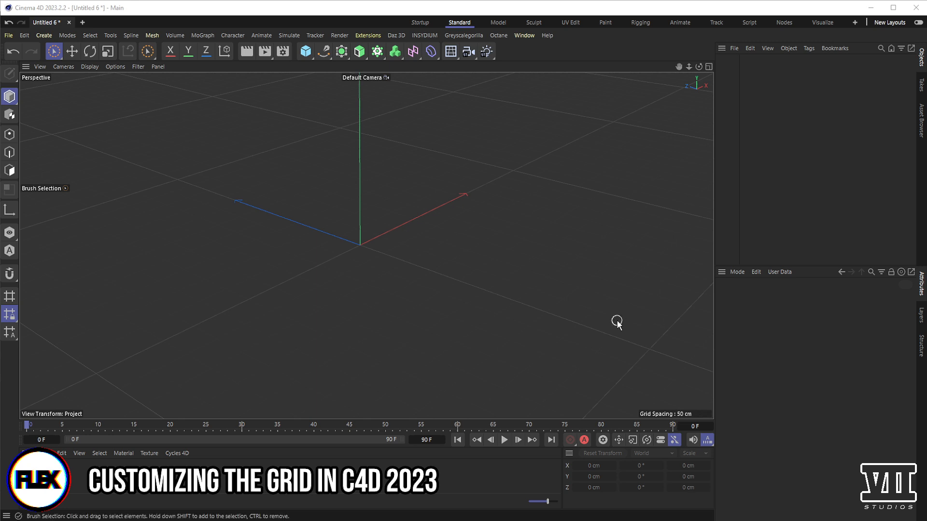
pyautogui.moveTo(574, 308)
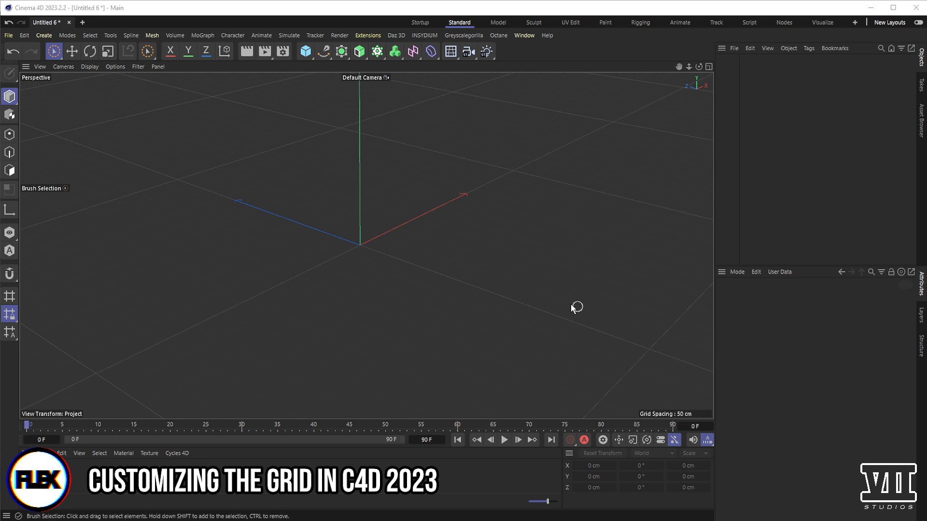
pyautogui.moveTo(556, 278)
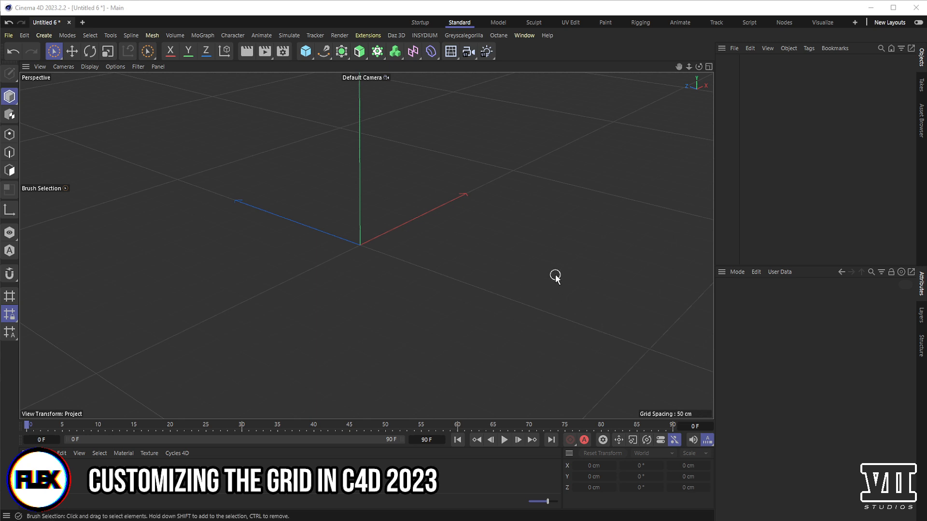
pyautogui.moveTo(554, 276)
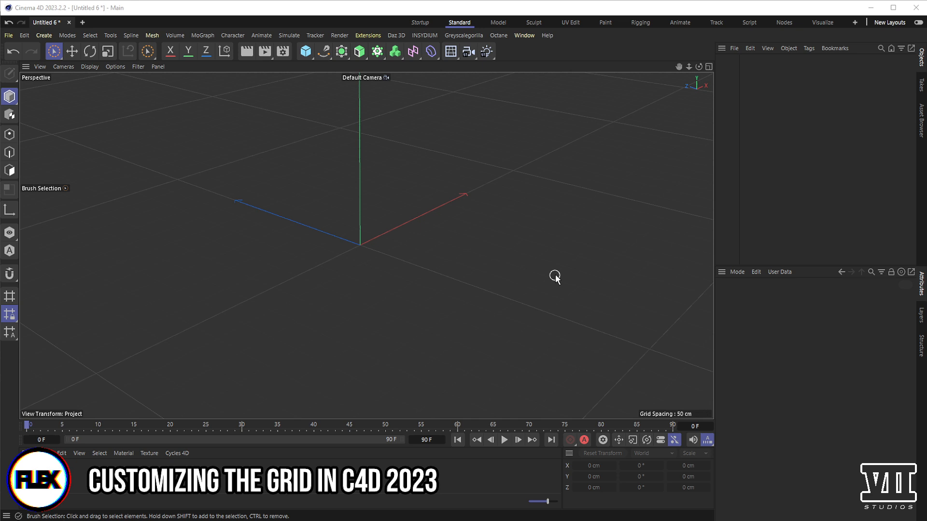
pyautogui.moveTo(530, 251)
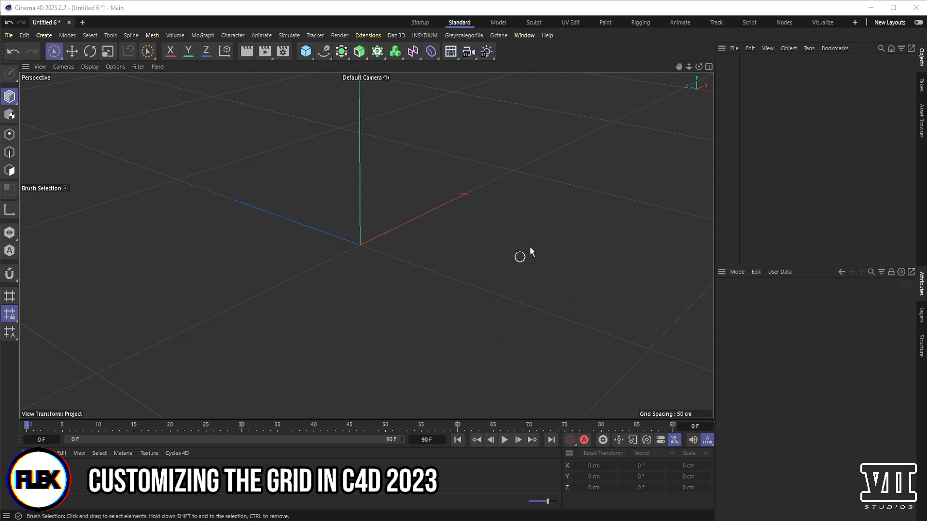
pyautogui.moveTo(46, 100)
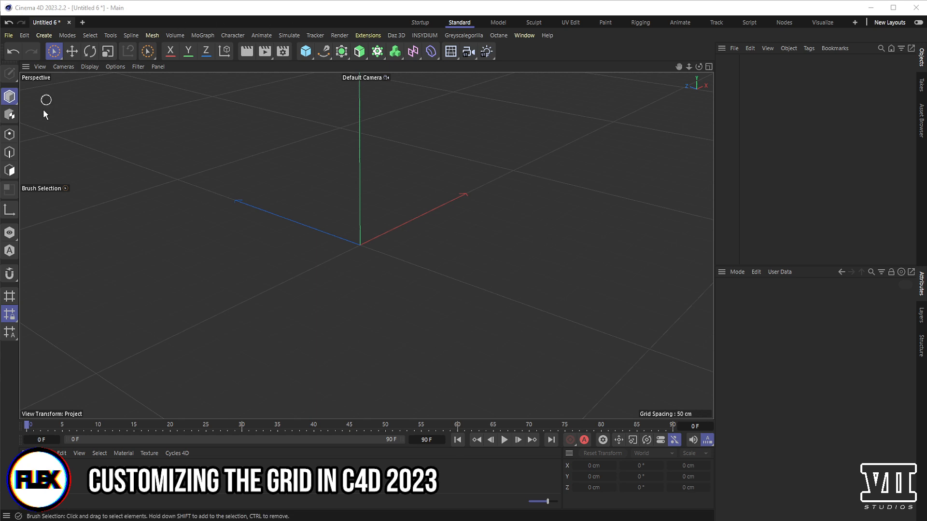
pyautogui.moveTo(269, 352)
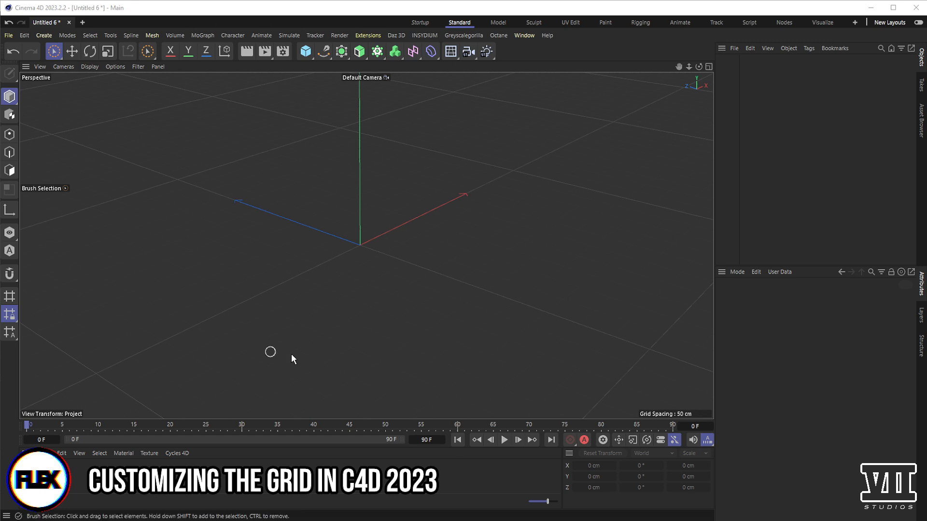
pyautogui.moveTo(529, 182)
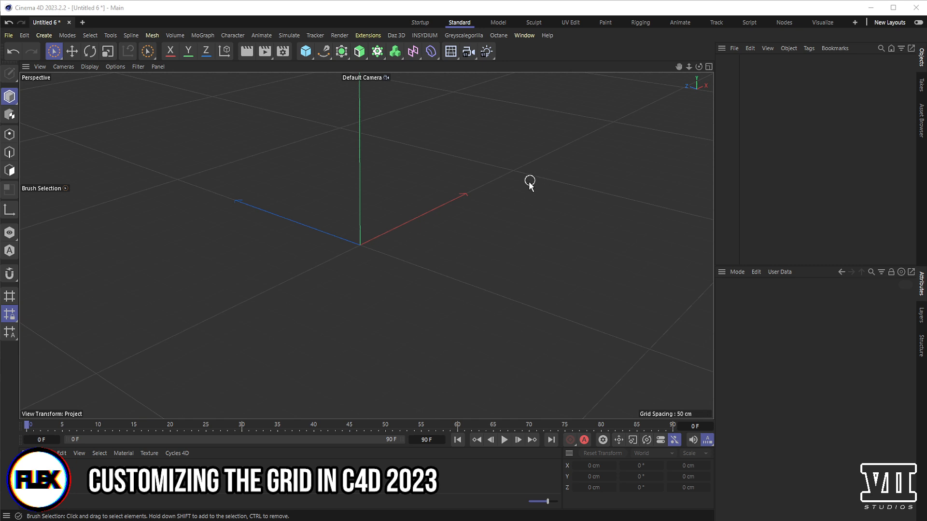
pyautogui.moveTo(918, 26)
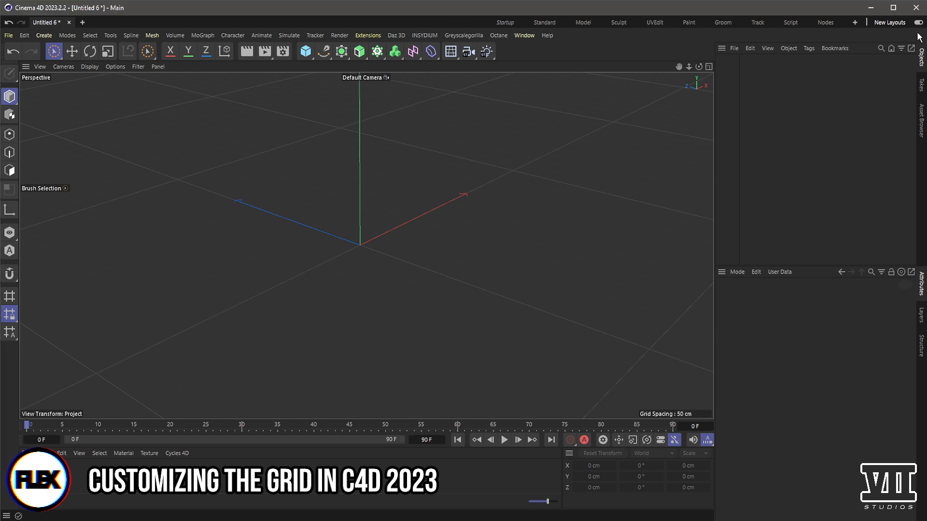
# Step: Load the Standard workspace layout from the top-right layout bar
pyautogui.click(543, 22)
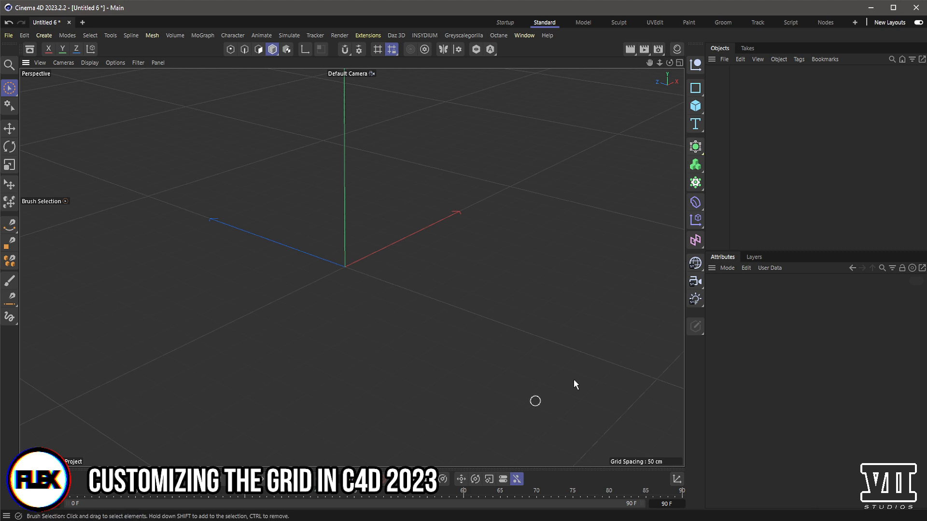
pyautogui.moveTo(413, 434)
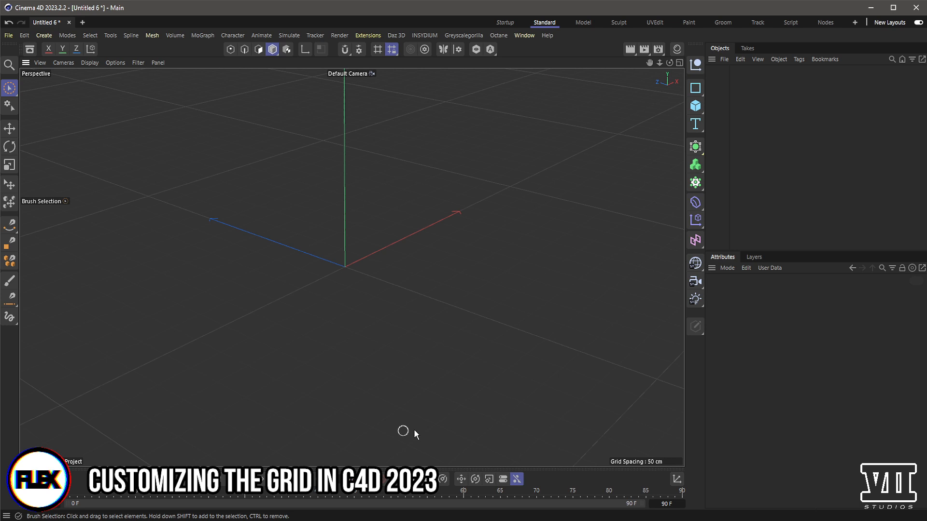
pyautogui.moveTo(379, 421)
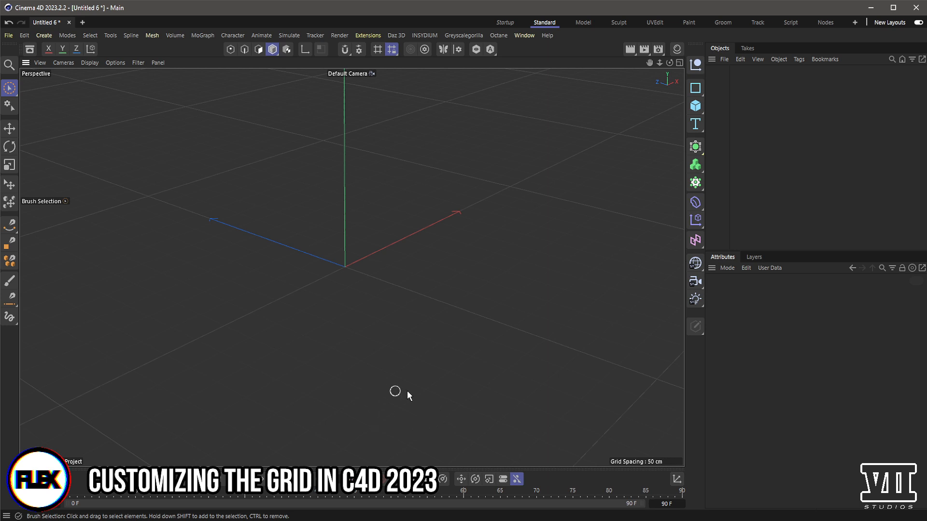
pyautogui.moveTo(329, 347)
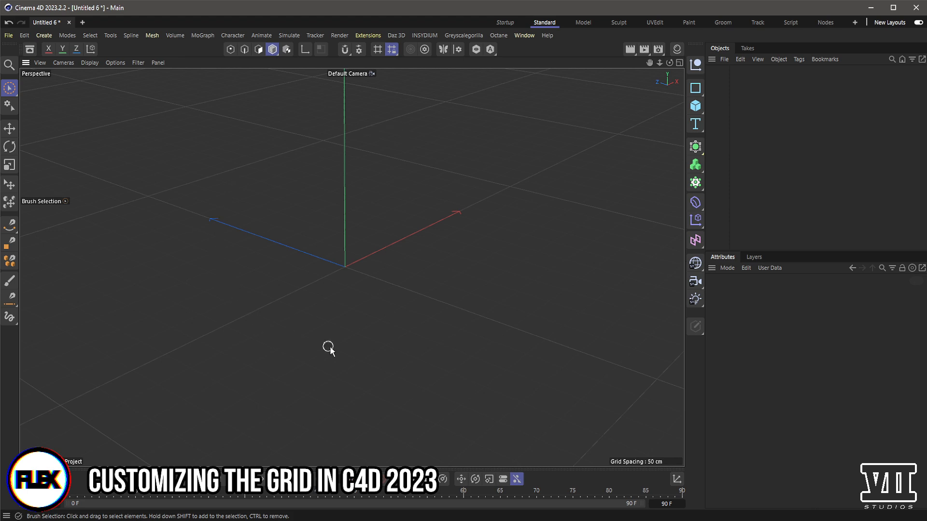
pyautogui.moveTo(419, 345)
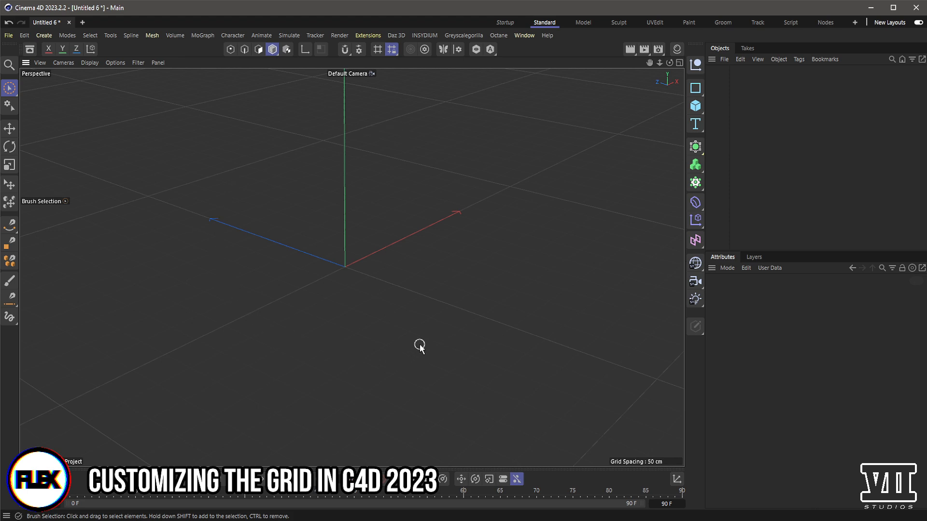
pyautogui.moveTo(466, 353)
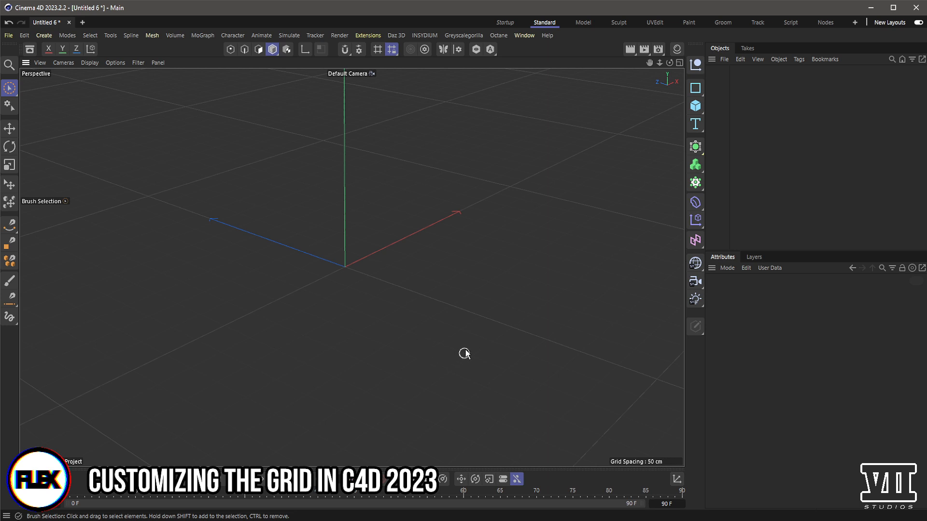
pyautogui.moveTo(250, 270)
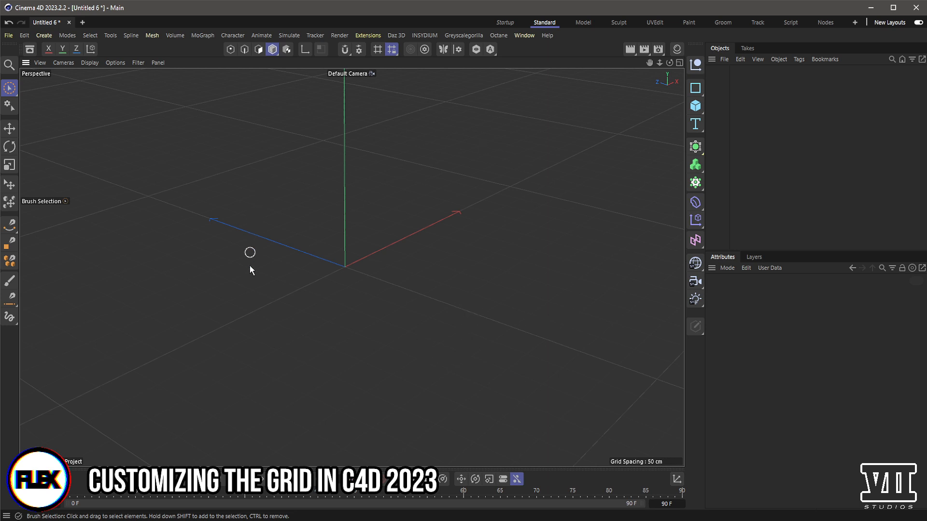
pyautogui.moveTo(497, 215)
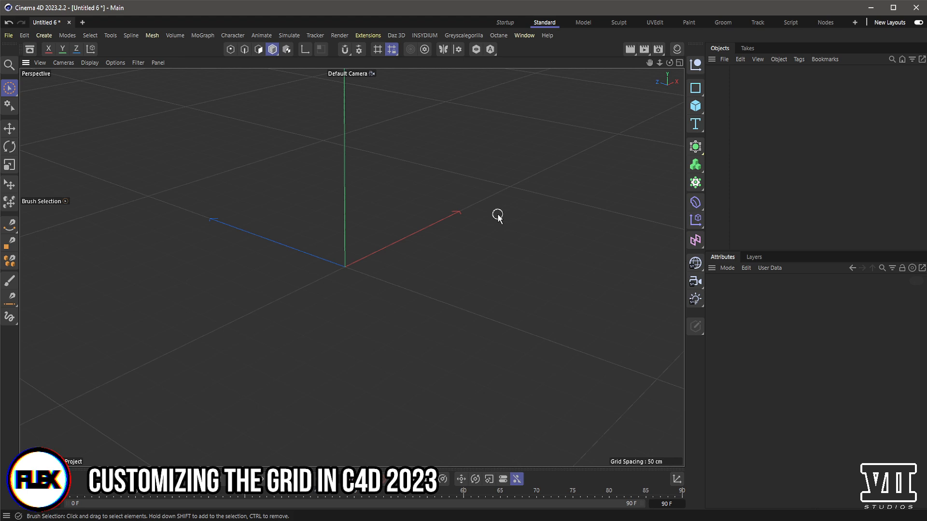
pyautogui.moveTo(498, 213)
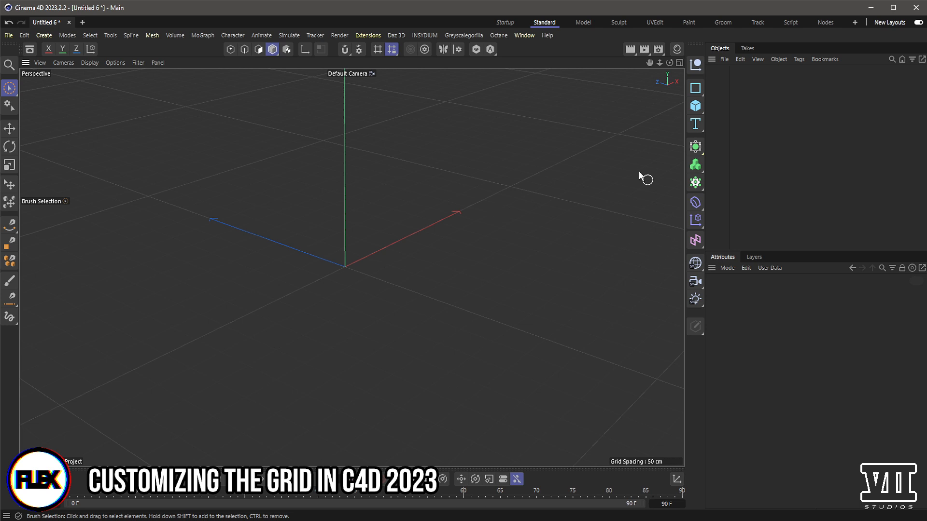
pyautogui.moveTo(482, 282)
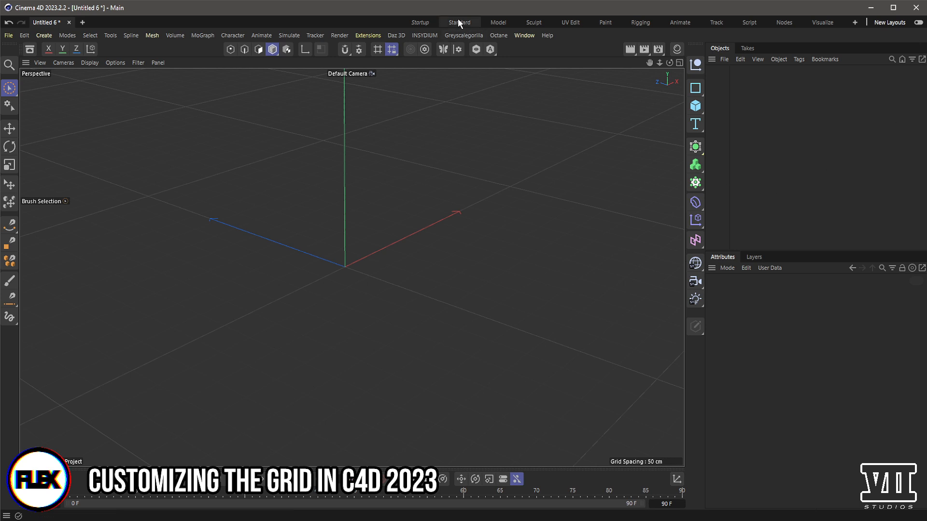
pyautogui.click(459, 22)
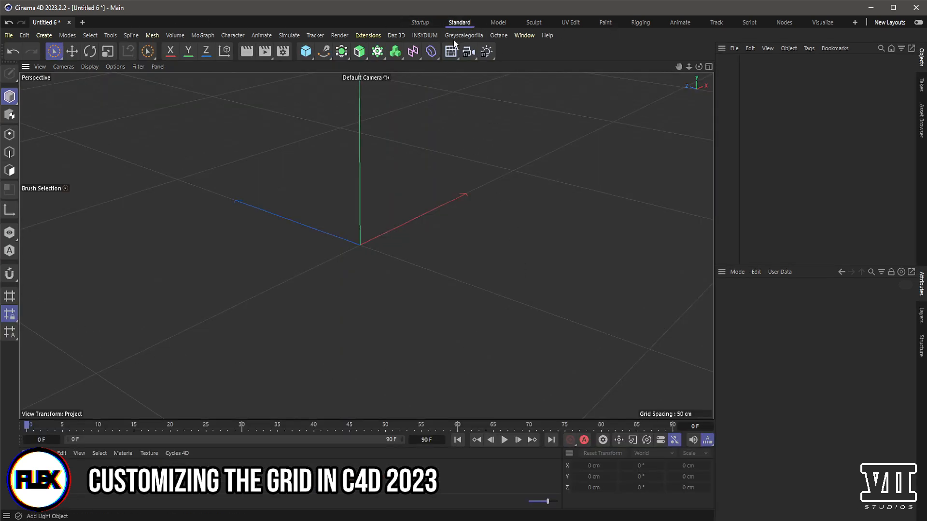
pyautogui.moveTo(263, 80)
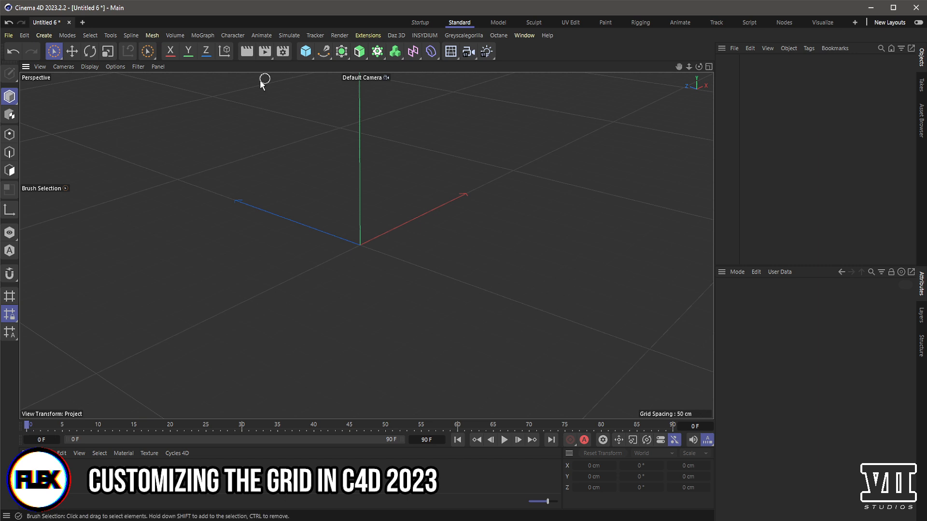
pyautogui.moveTo(619, 184)
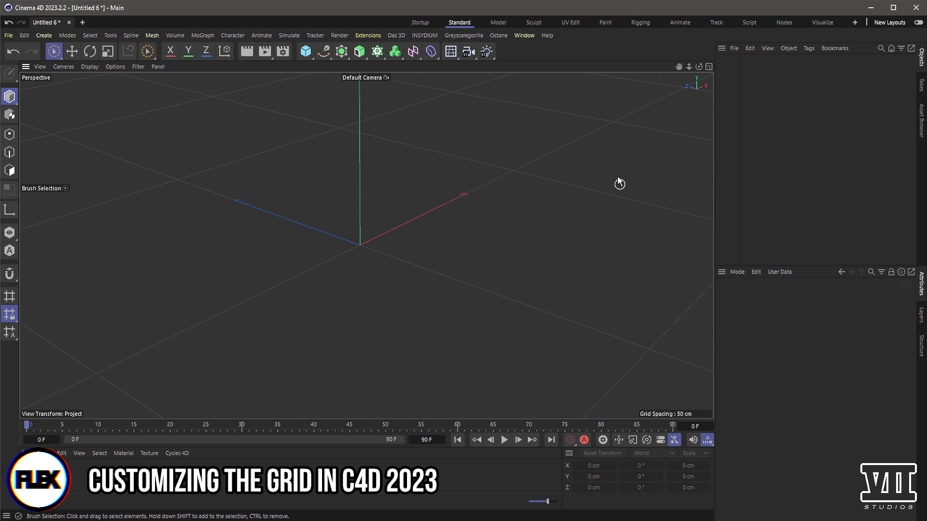
pyautogui.moveTo(373, 236)
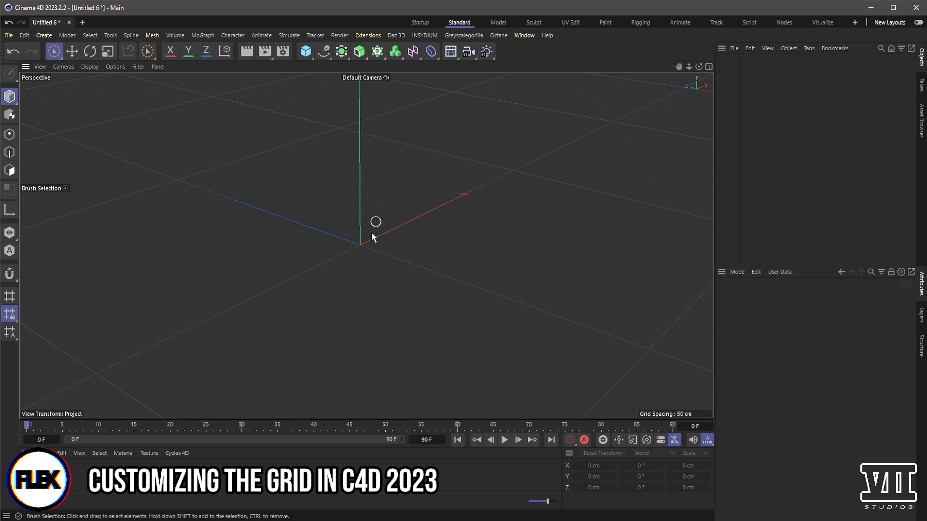
pyautogui.moveTo(369, 250)
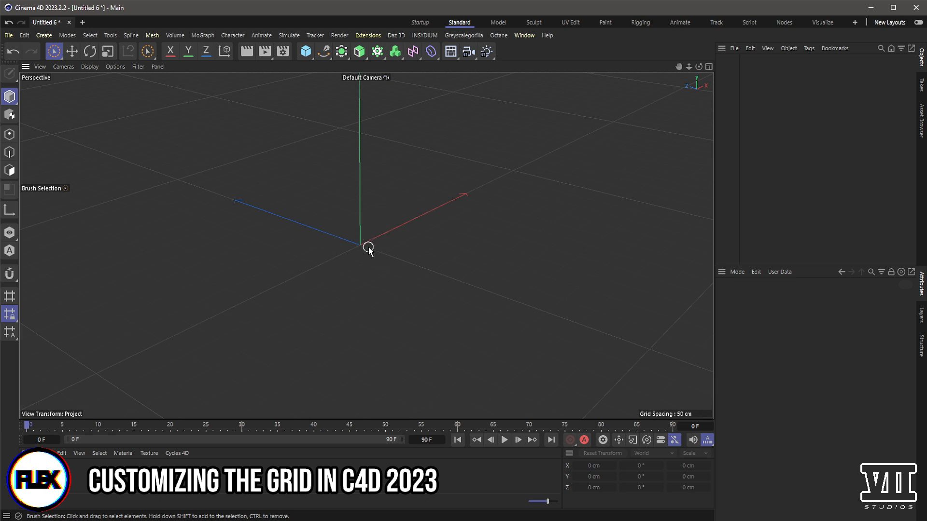
pyautogui.moveTo(361, 249)
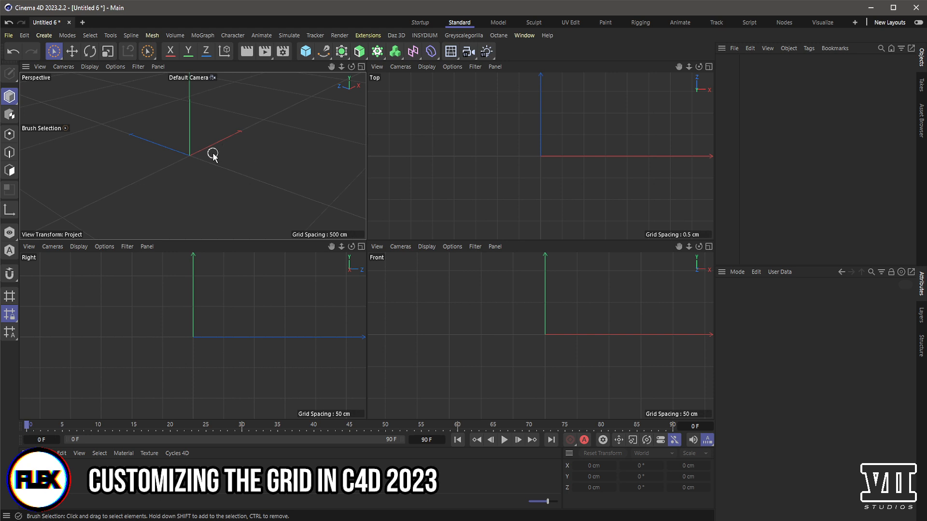
pyautogui.moveTo(454, 270)
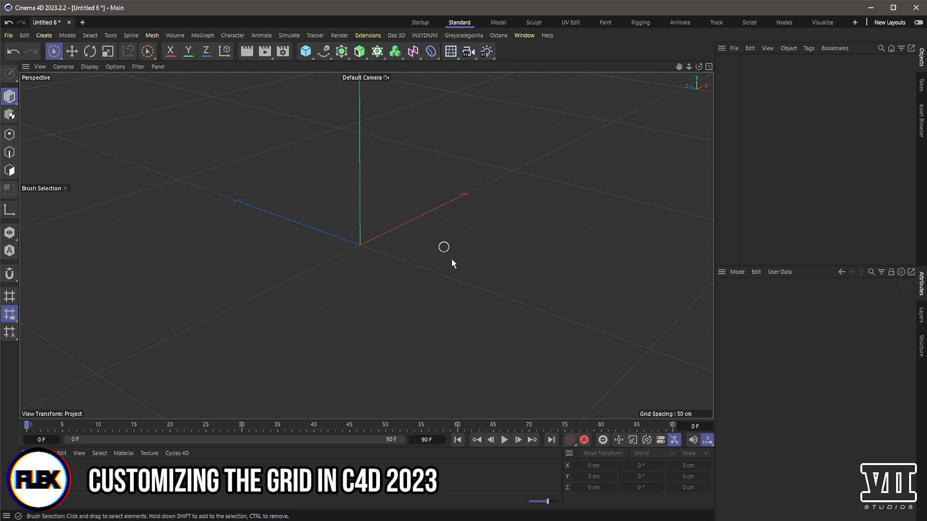
pyautogui.moveTo(386, 238)
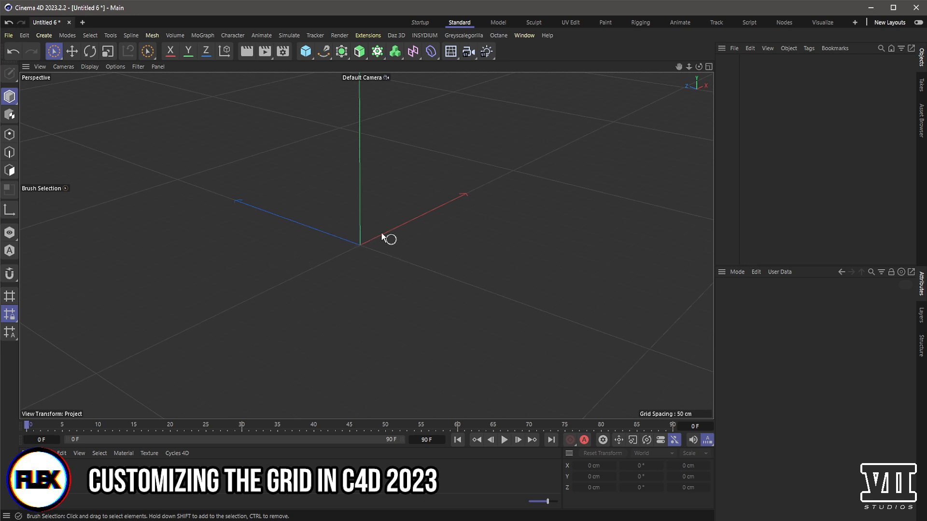
pyautogui.moveTo(305, 52)
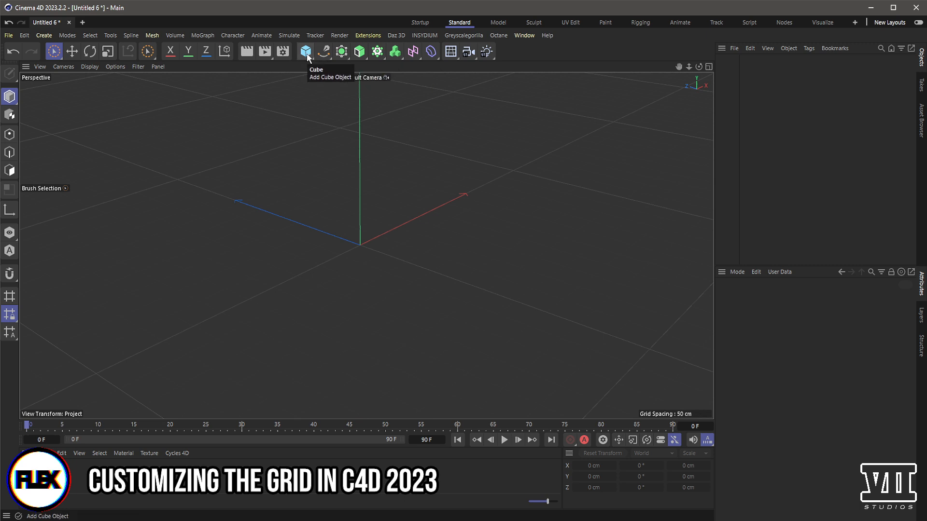
# Step: Add a default 200 cm cube to the scene
pyautogui.click(305, 52)
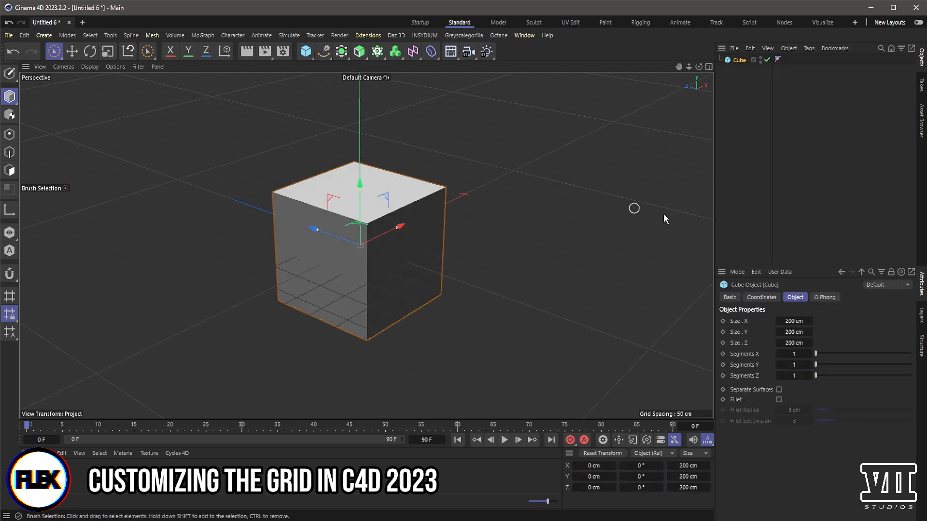
pyautogui.moveTo(411, 253)
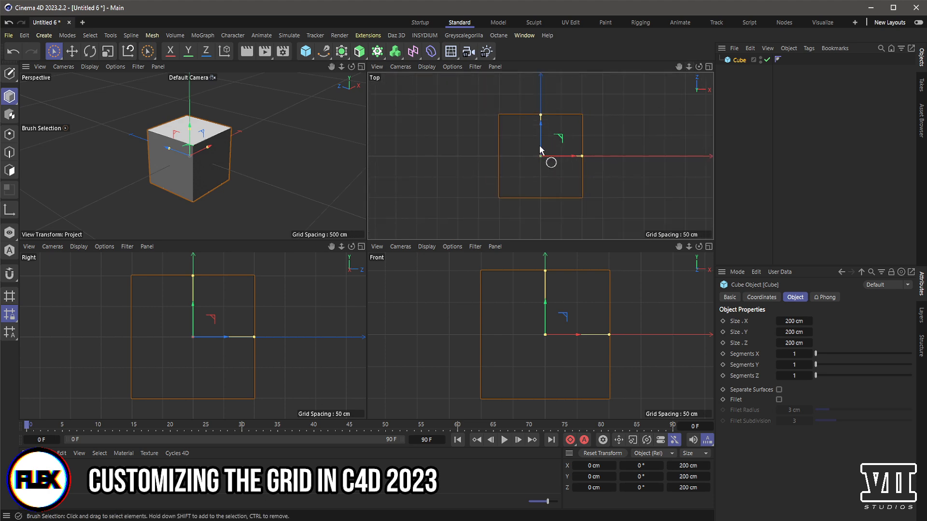
pyautogui.moveTo(574, 123)
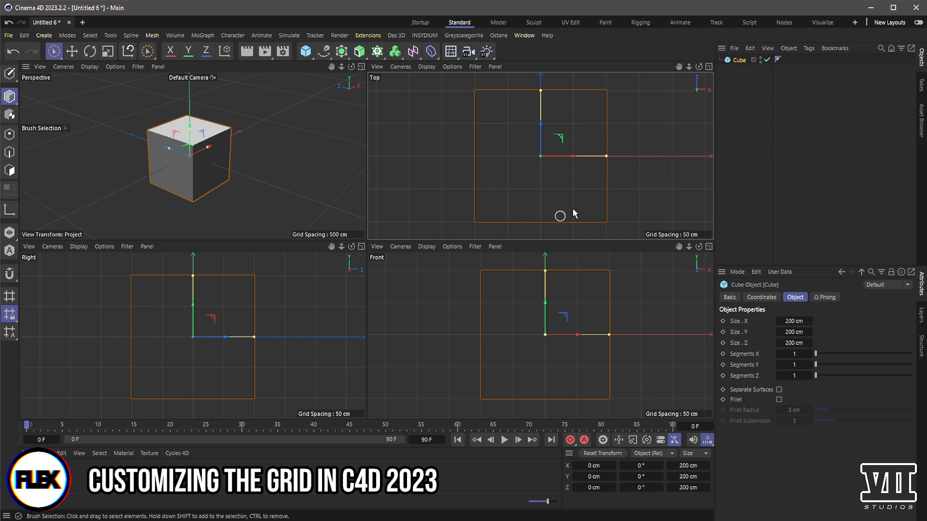
pyautogui.moveTo(485, 210)
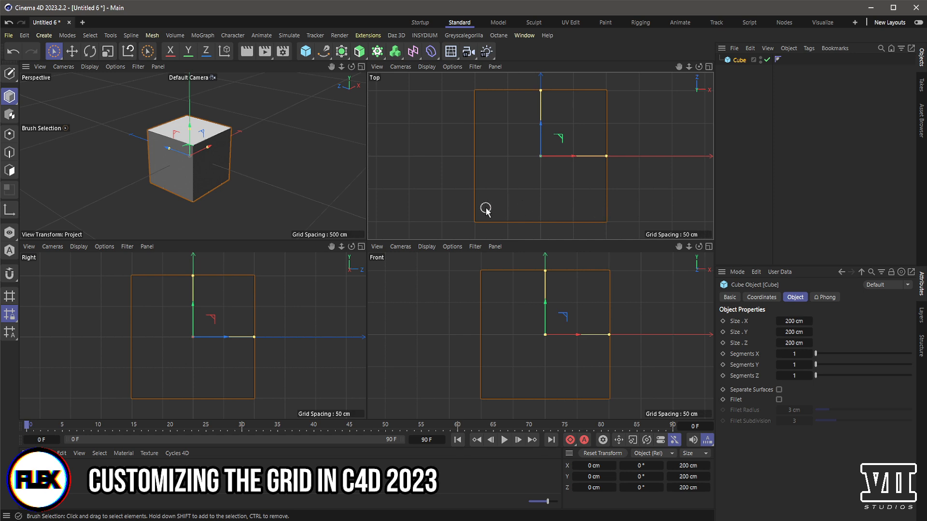
pyautogui.moveTo(489, 211)
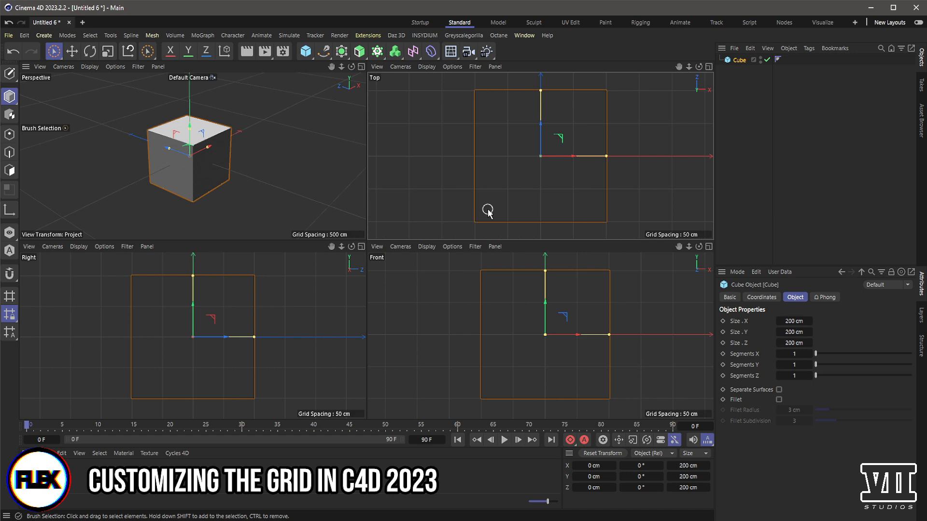
pyautogui.moveTo(479, 218)
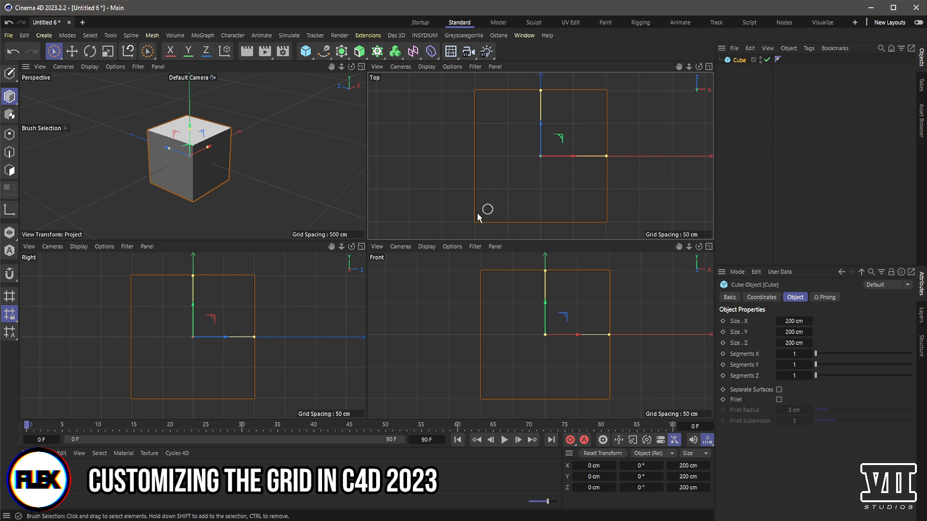
pyautogui.moveTo(525, 211)
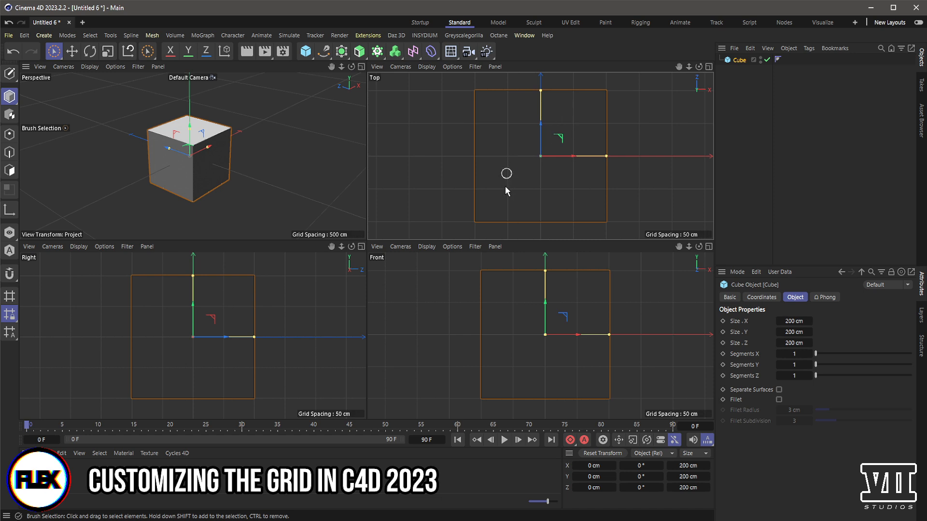
pyautogui.moveTo(767, 229)
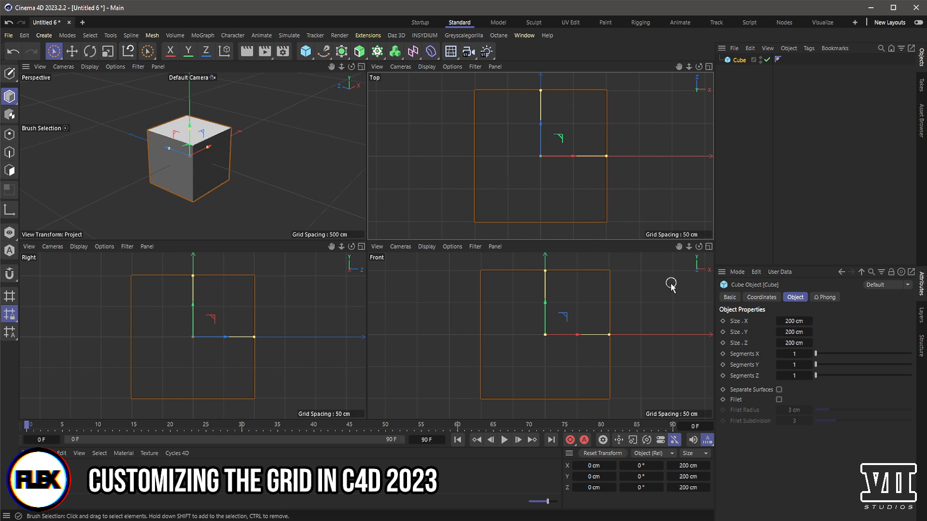
pyautogui.moveTo(700, 286)
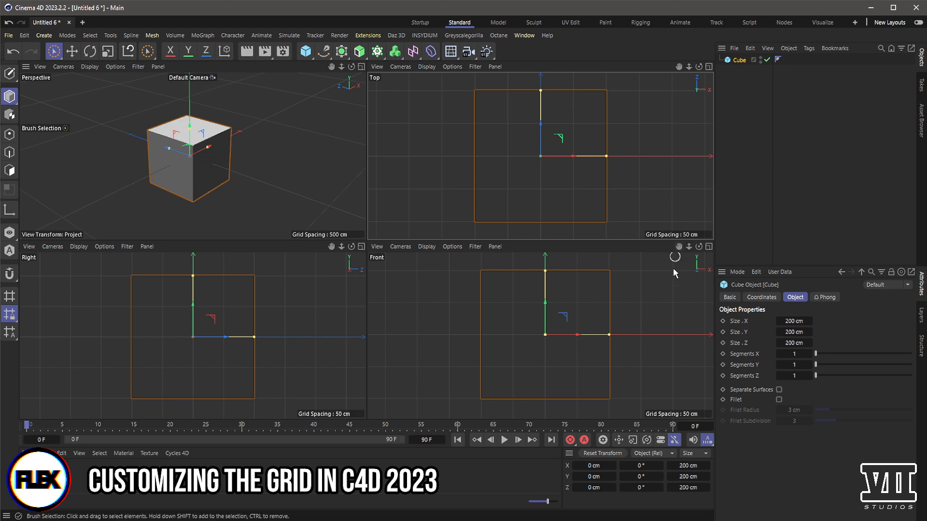
pyautogui.moveTo(421, 291)
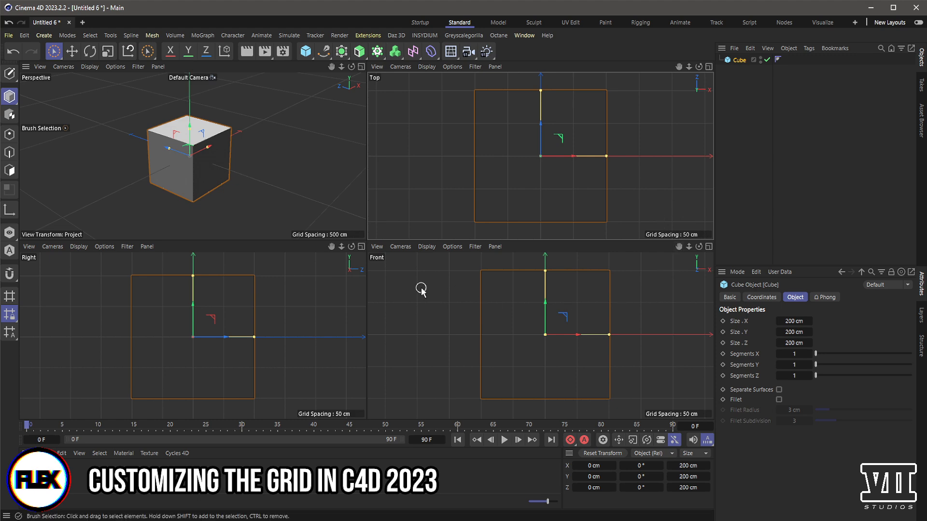
pyautogui.moveTo(411, 296)
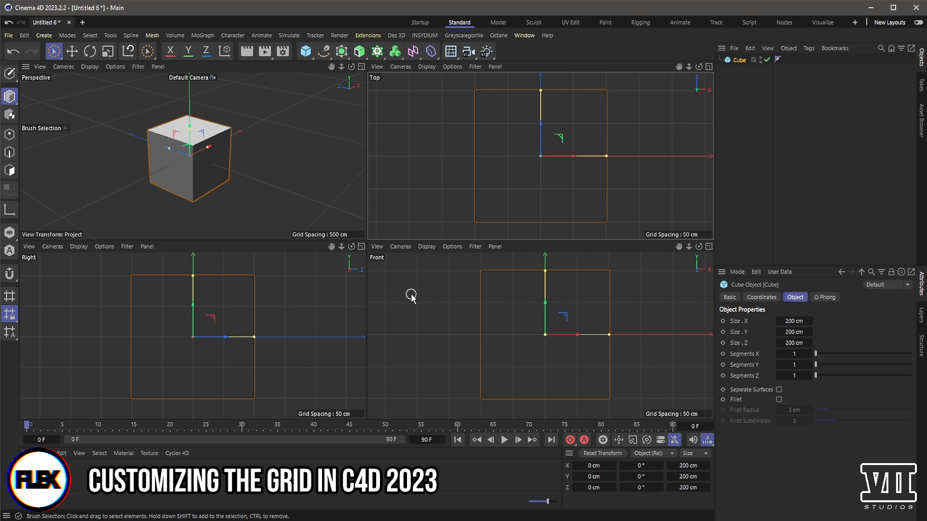
pyautogui.moveTo(202, 169)
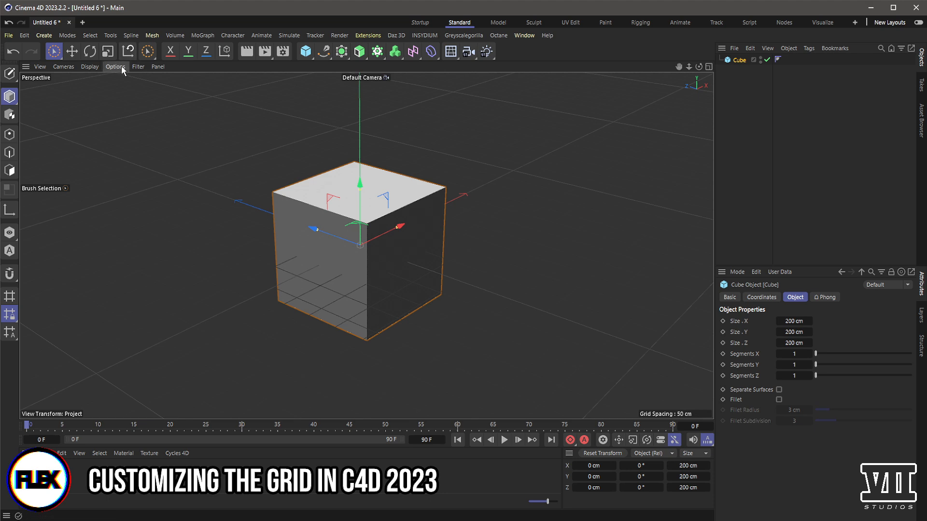
# Step: Browse the viewport Options and View menus, then show the perspective viewport's settings
pyautogui.click(115, 66)
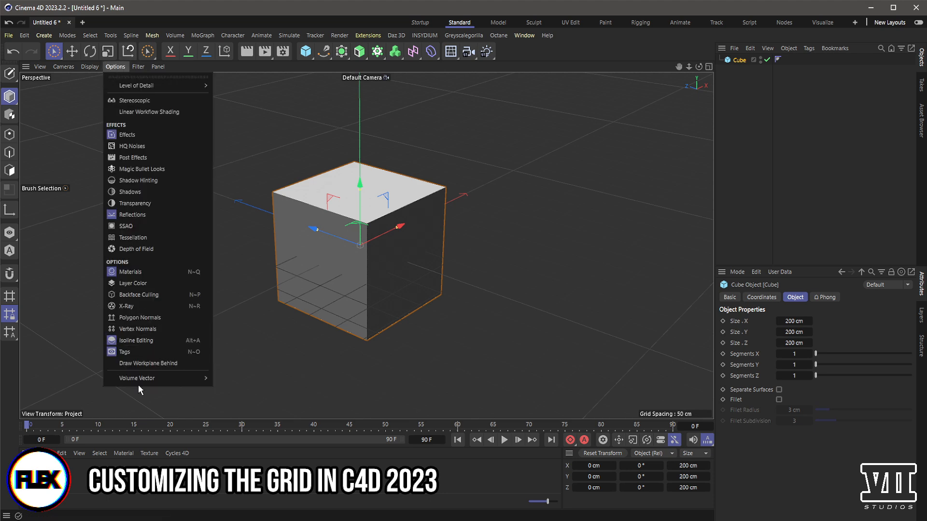
pyautogui.moveTo(134, 100)
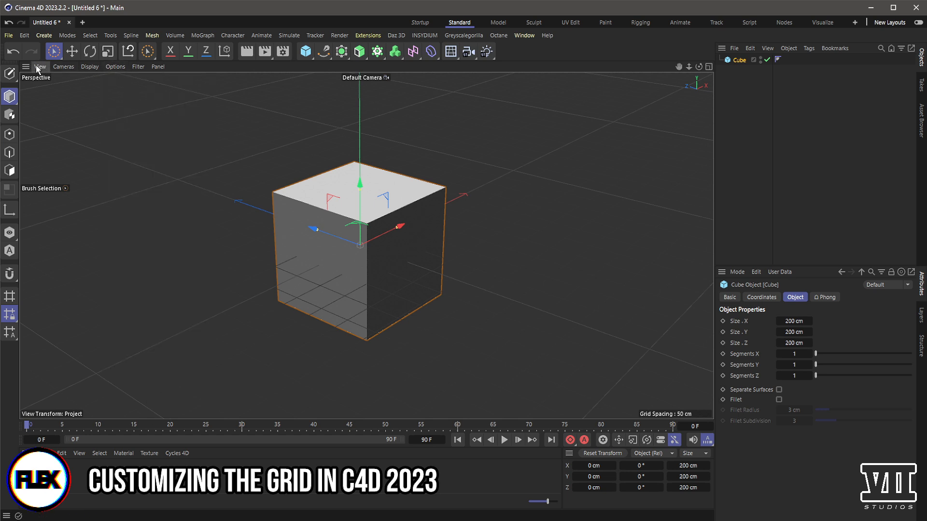
pyautogui.click(40, 66)
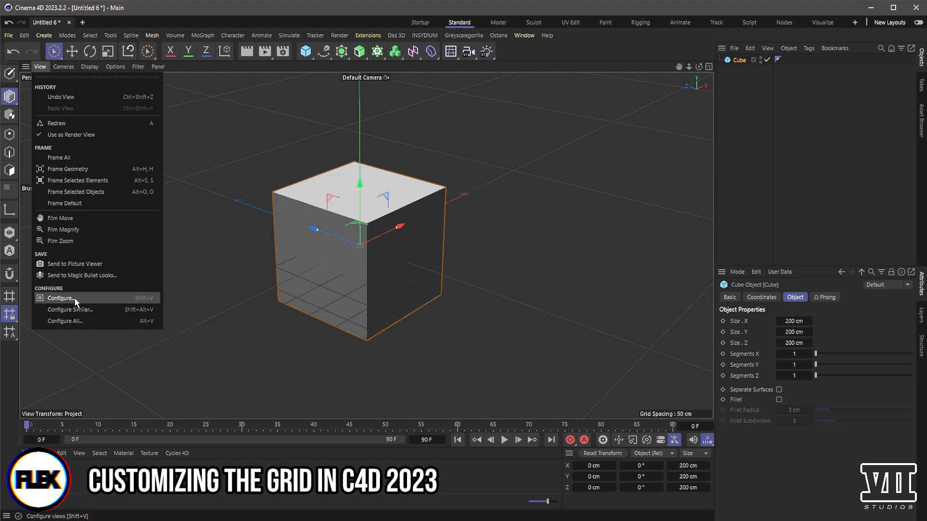
pyautogui.moveTo(144, 303)
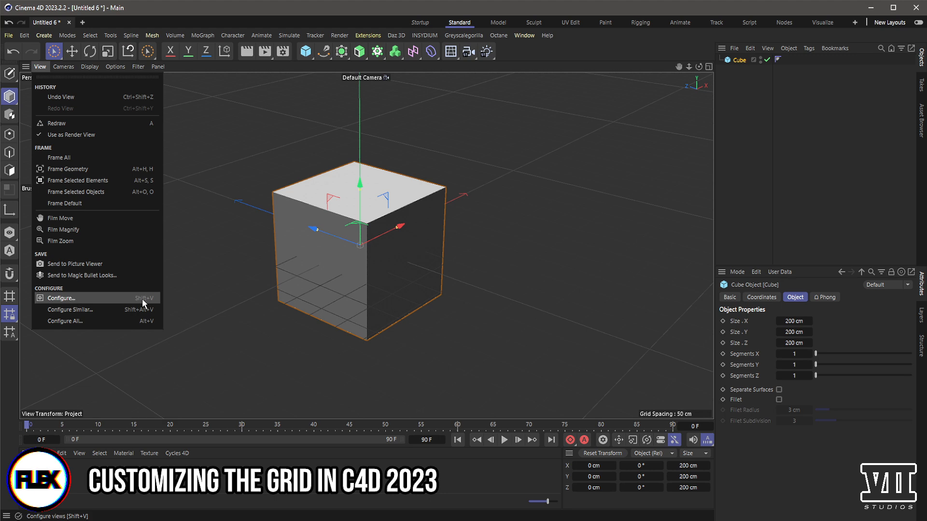
pyautogui.moveTo(142, 308)
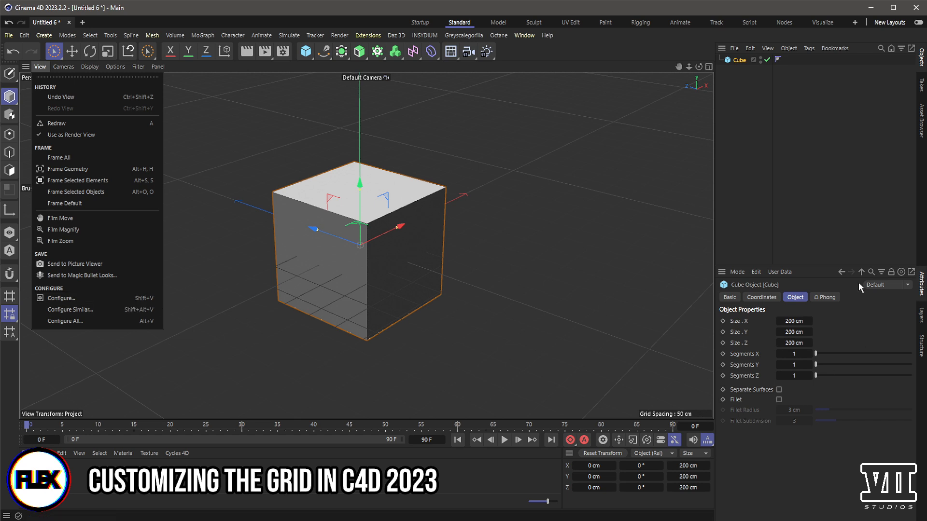
pyautogui.moveTo(306, 338)
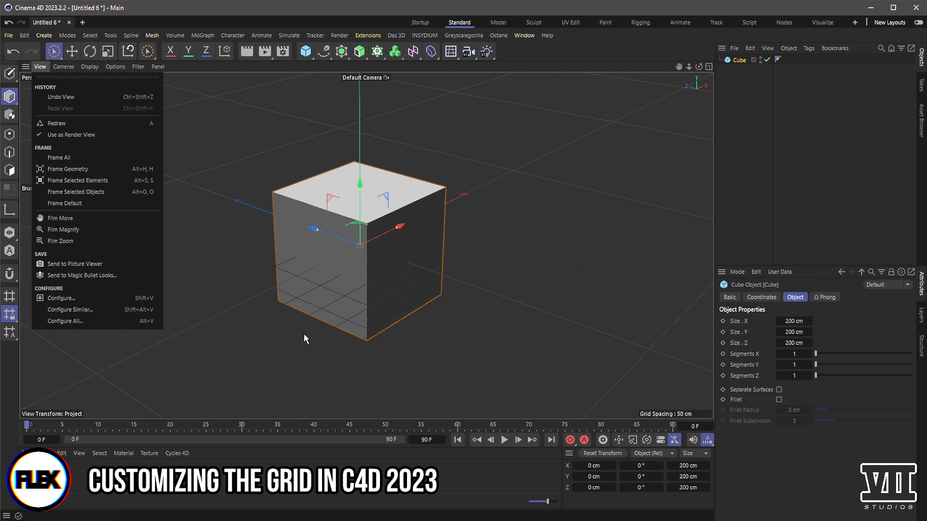
pyautogui.moveTo(69, 297)
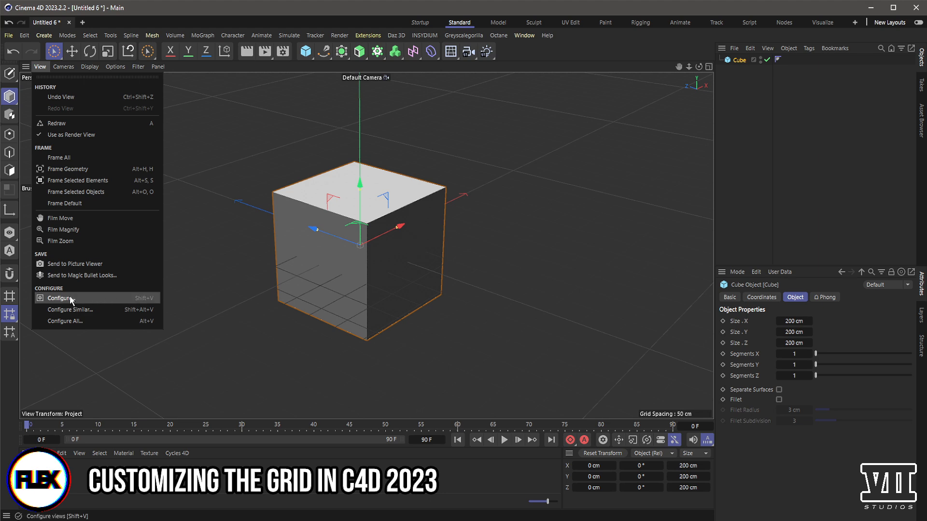
pyautogui.click(59, 298)
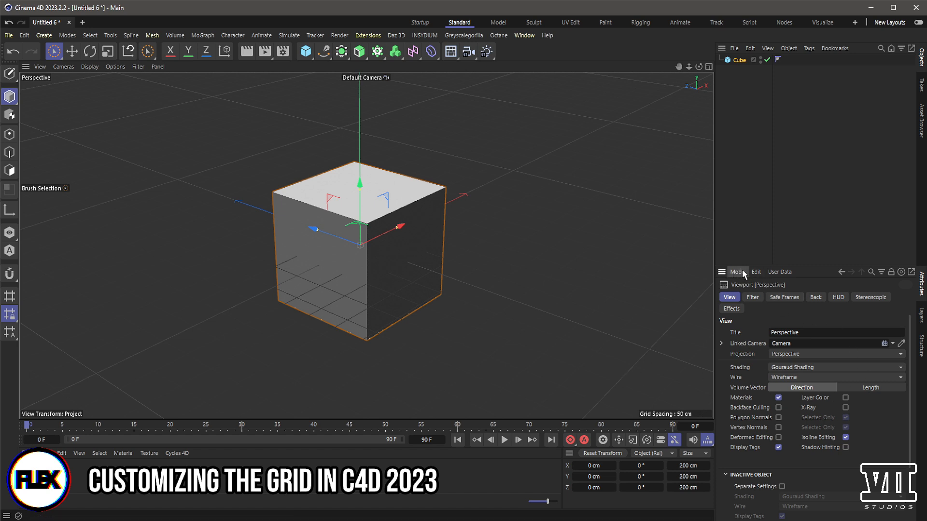
pyautogui.click(737, 272)
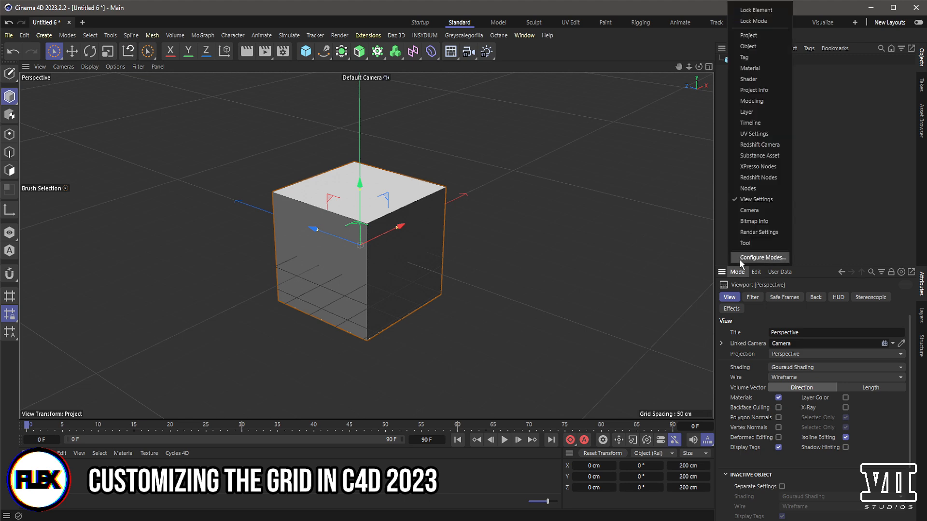
pyautogui.moveTo(760, 47)
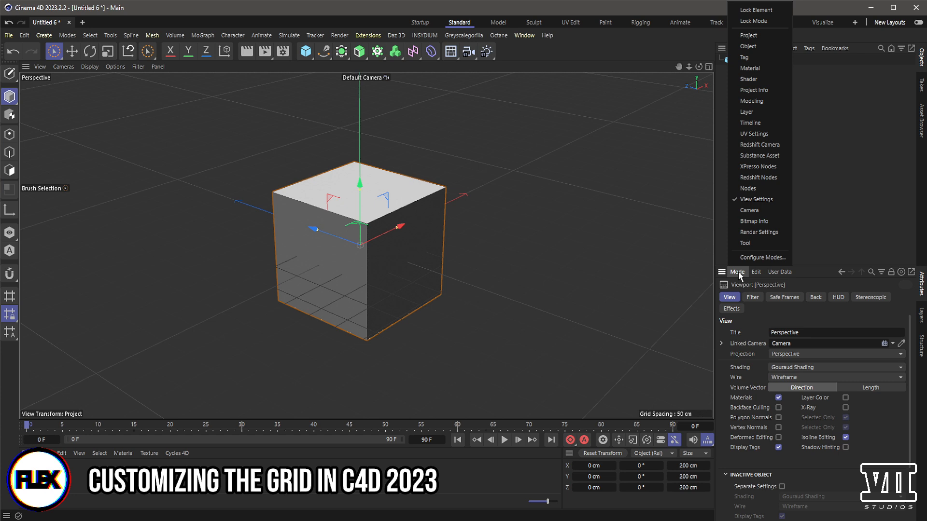
pyautogui.moveTo(746, 276)
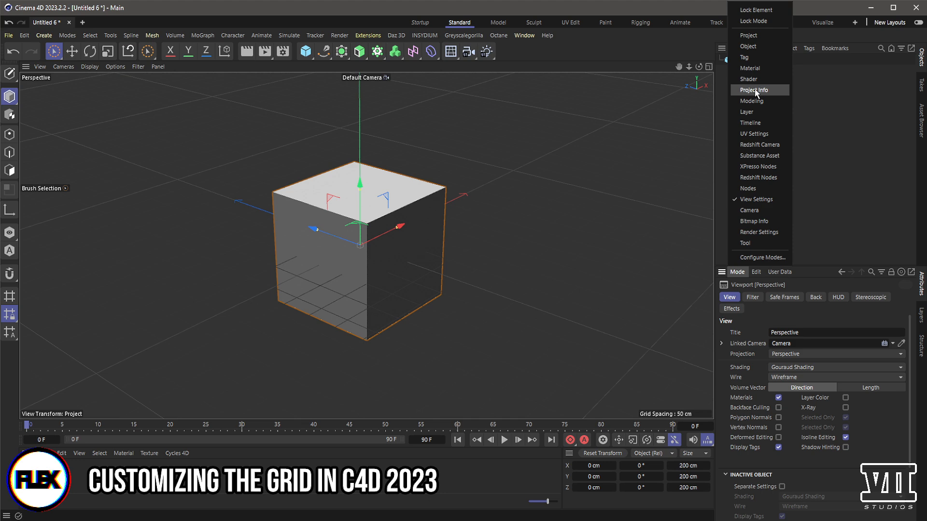
pyautogui.moveTo(751, 100)
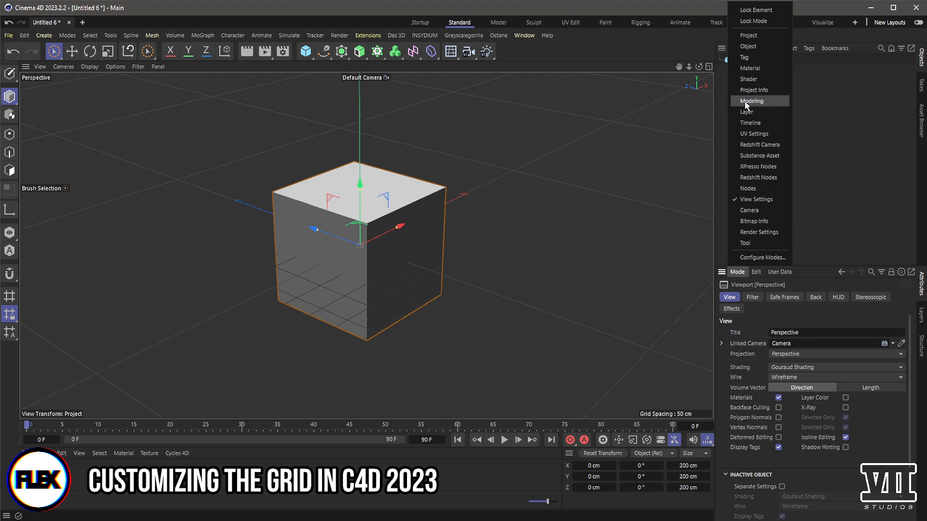
pyautogui.moveTo(777, 105)
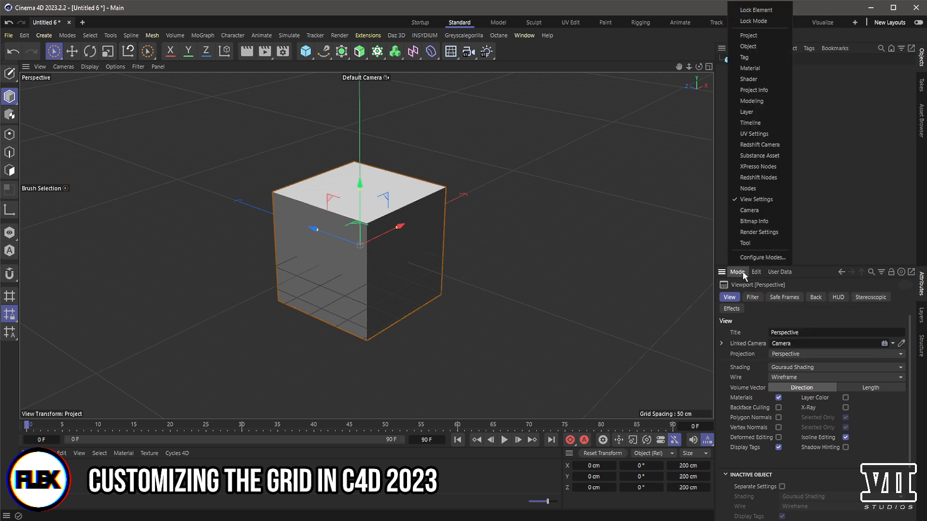
pyautogui.click(736, 271)
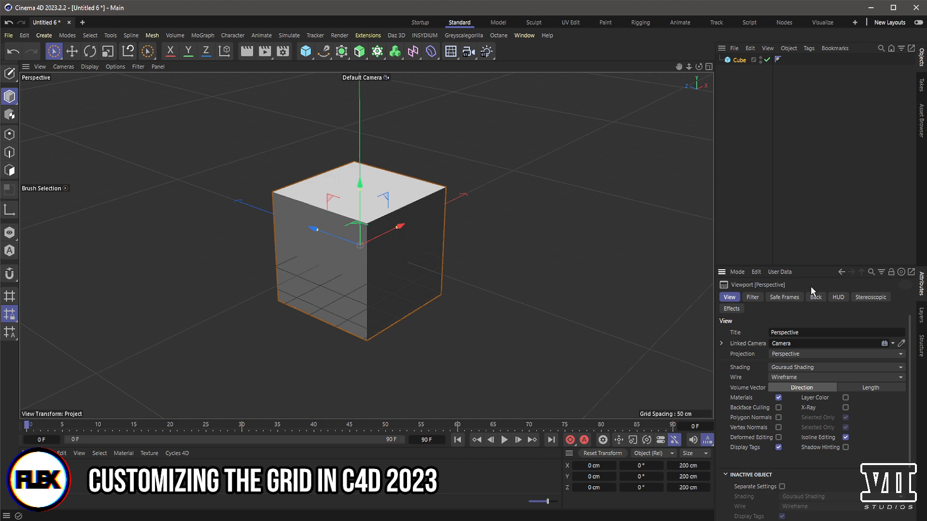
pyautogui.click(815, 296)
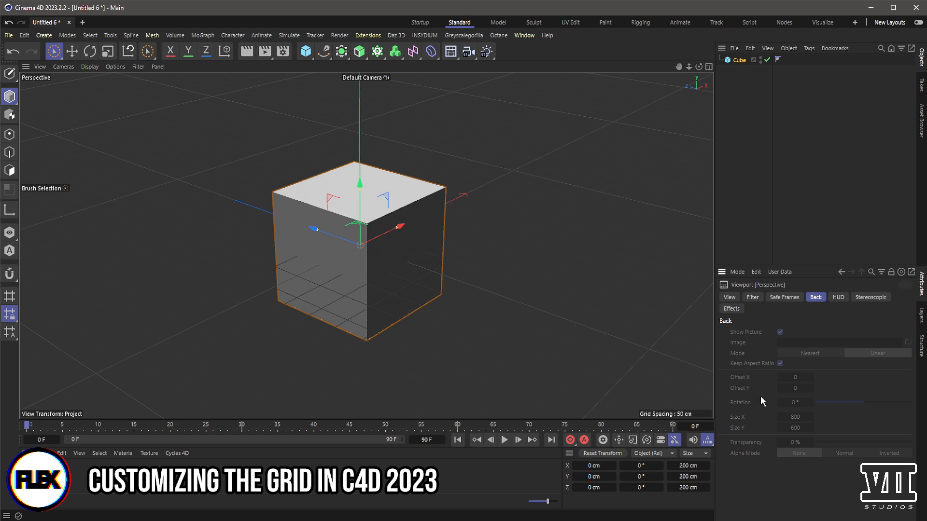
pyautogui.moveTo(738, 400)
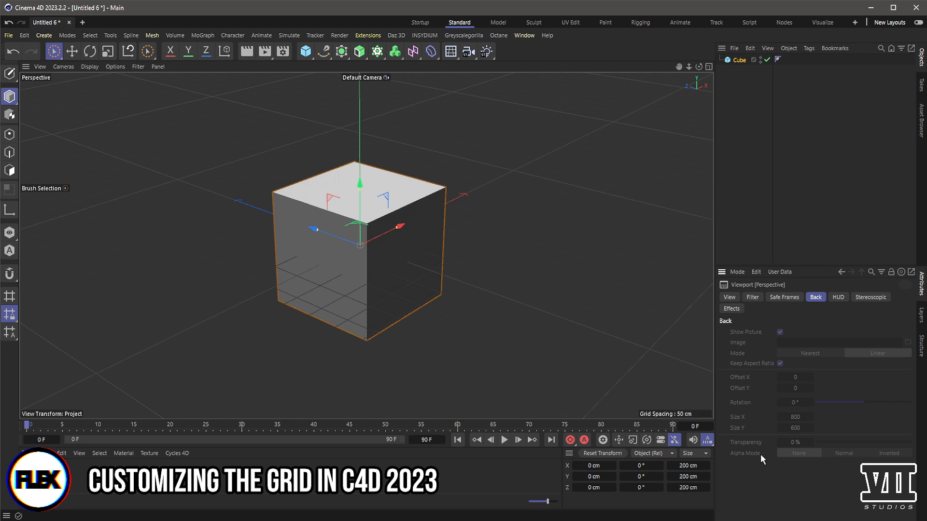
pyautogui.moveTo(742, 492)
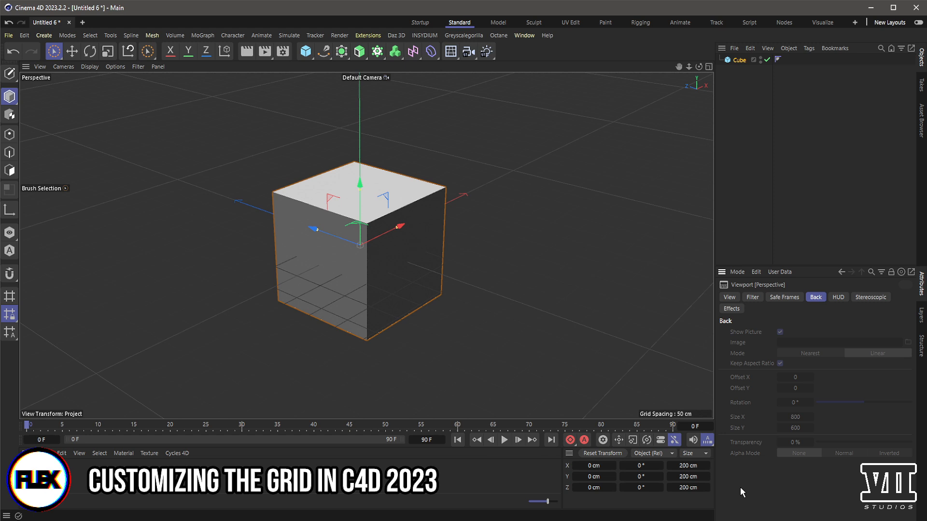
pyautogui.moveTo(713, 474)
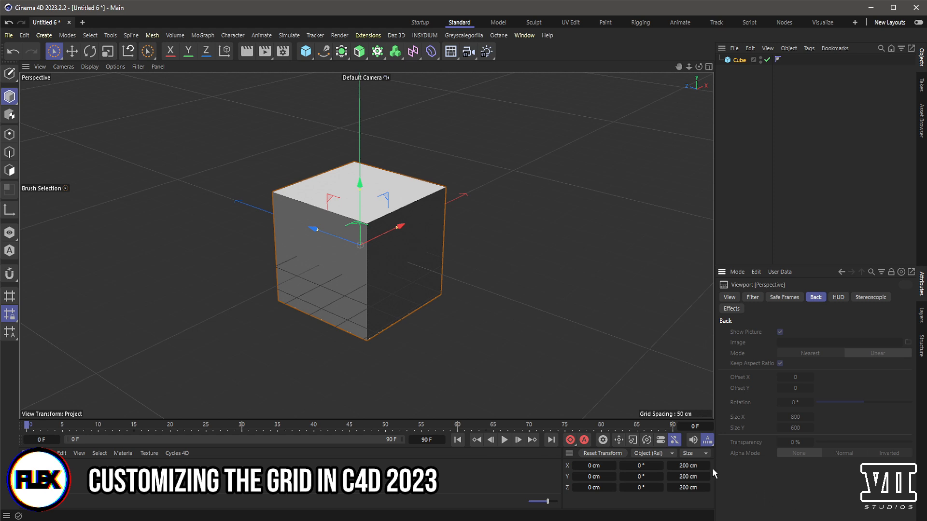
pyautogui.moveTo(703, 414)
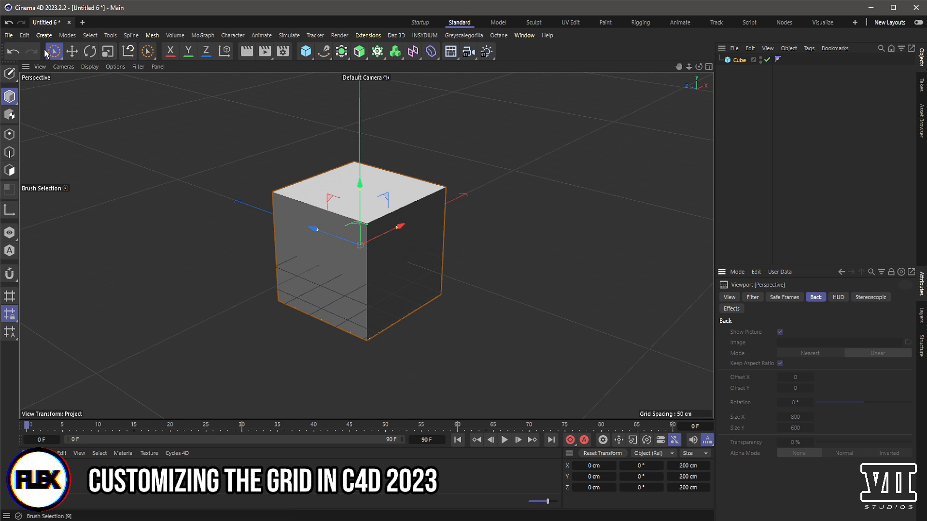
# Step: Set the Project Scale unit to Feet in the project settings
pyautogui.click(23, 36)
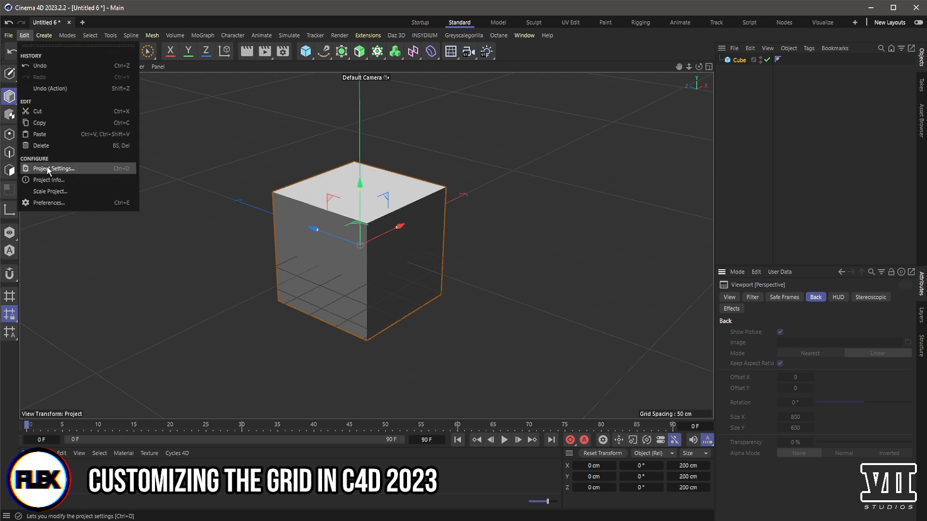
pyautogui.moveTo(739, 278)
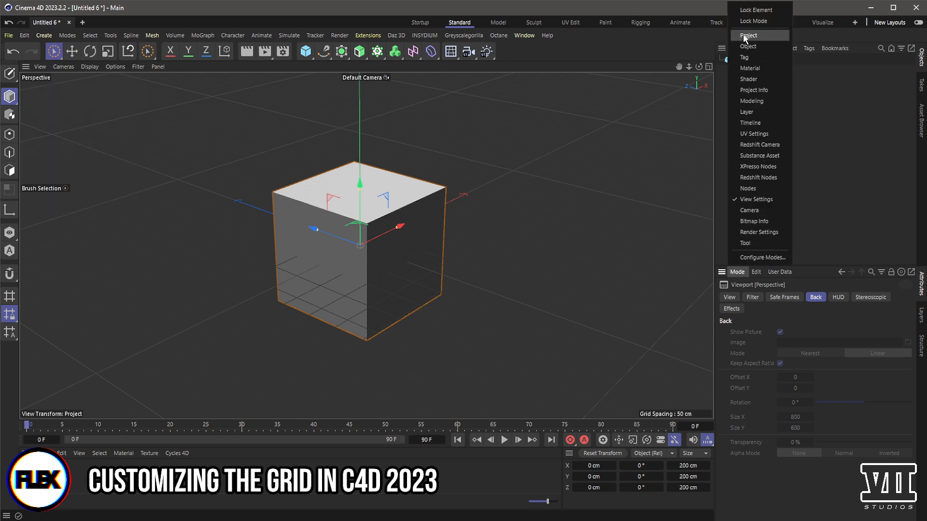
pyautogui.click(748, 35)
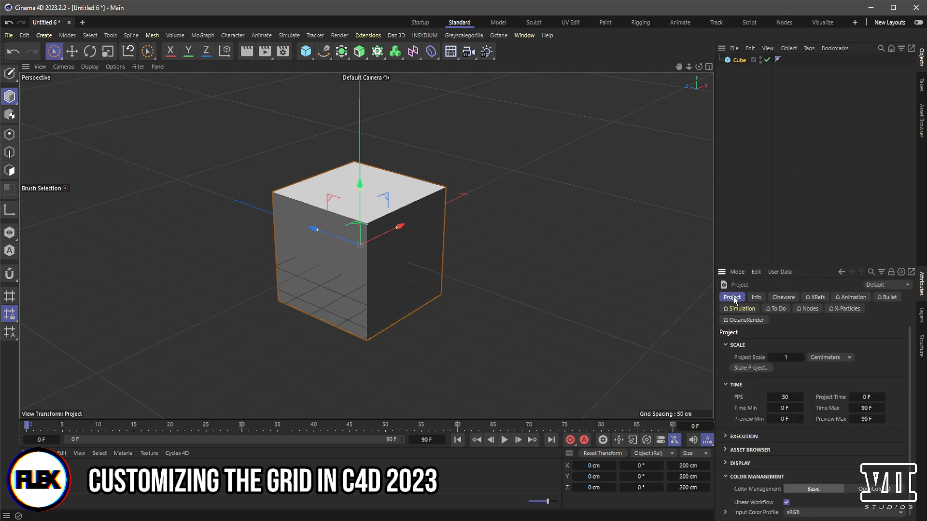
pyautogui.click(726, 345)
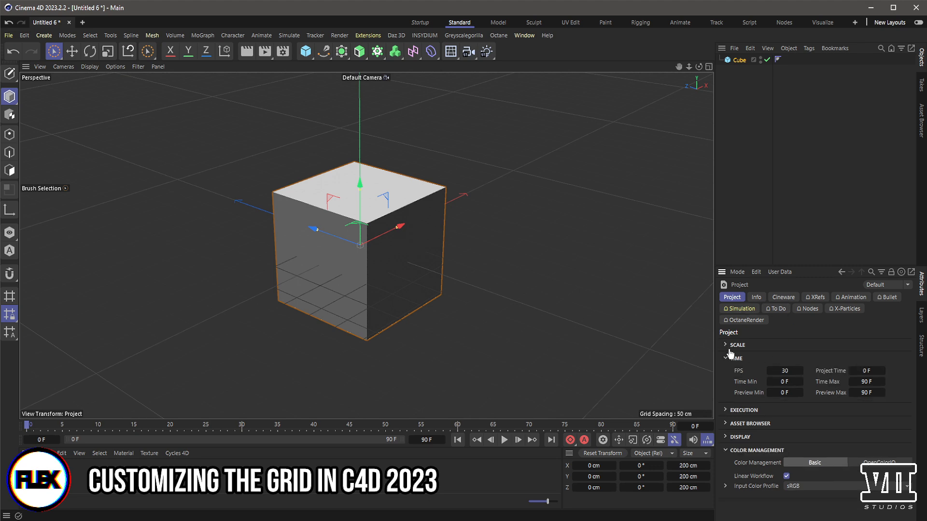
pyautogui.moveTo(729, 382)
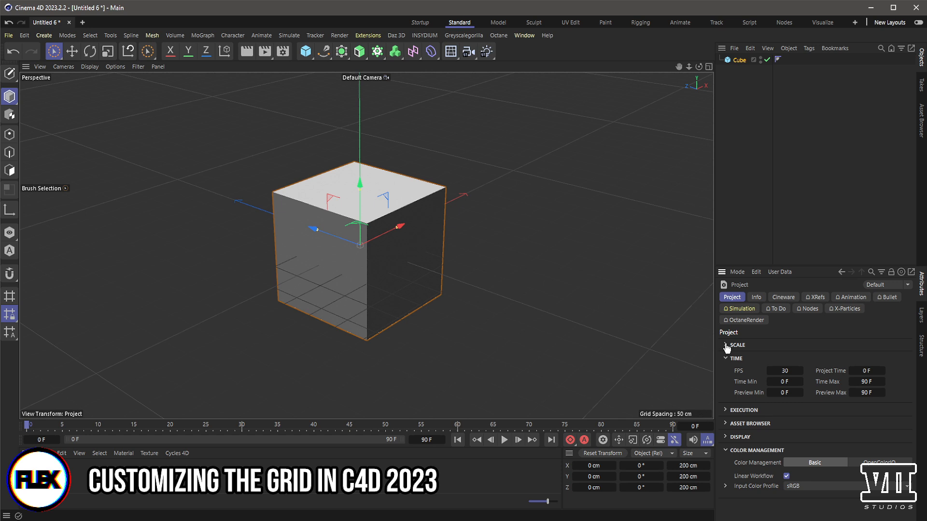
pyautogui.click(726, 345)
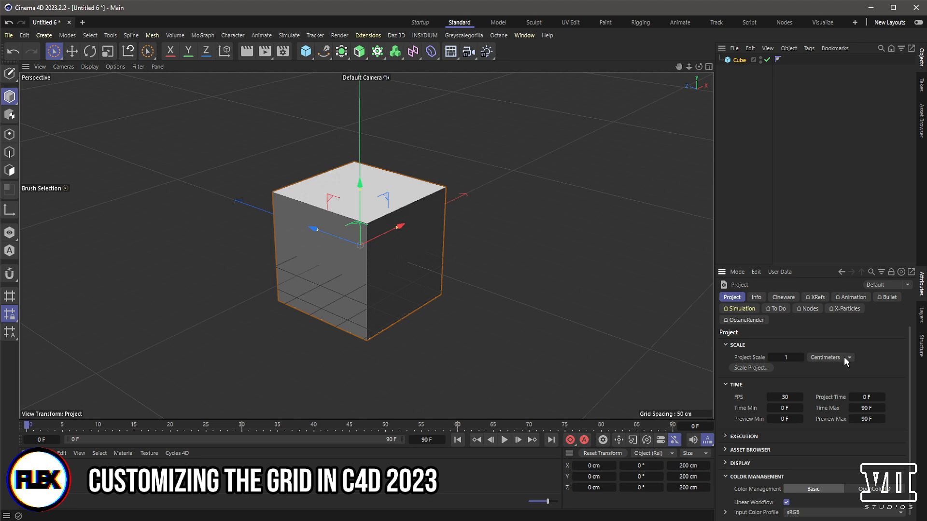
pyautogui.click(846, 357)
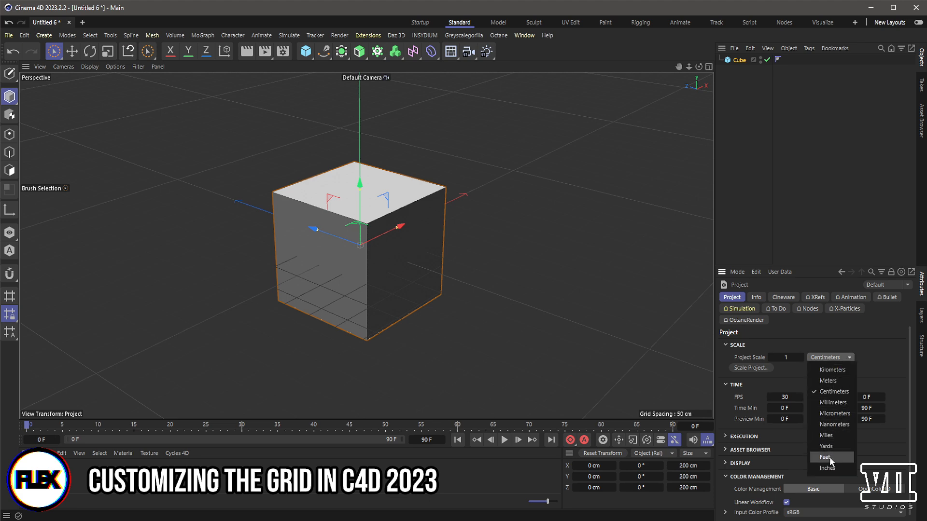
pyautogui.click(826, 457)
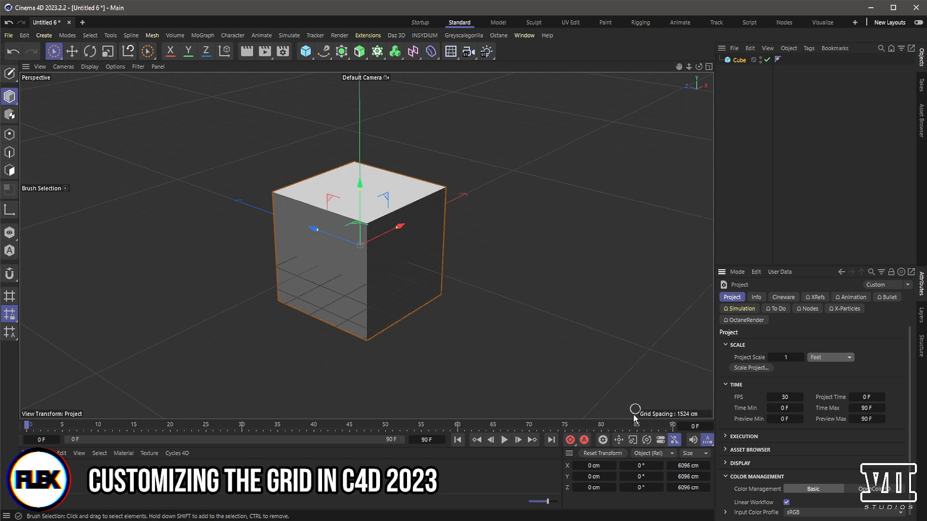
pyautogui.moveTo(516, 338)
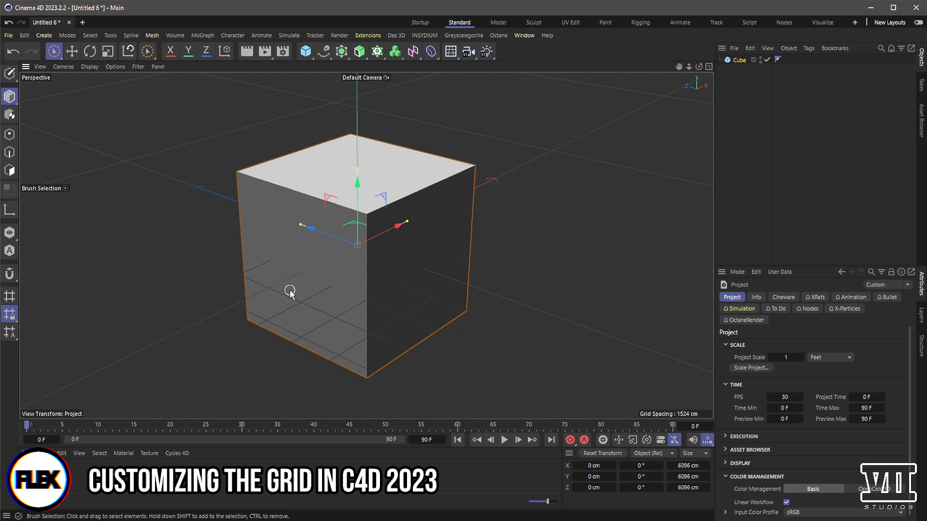
pyautogui.moveTo(250, 277)
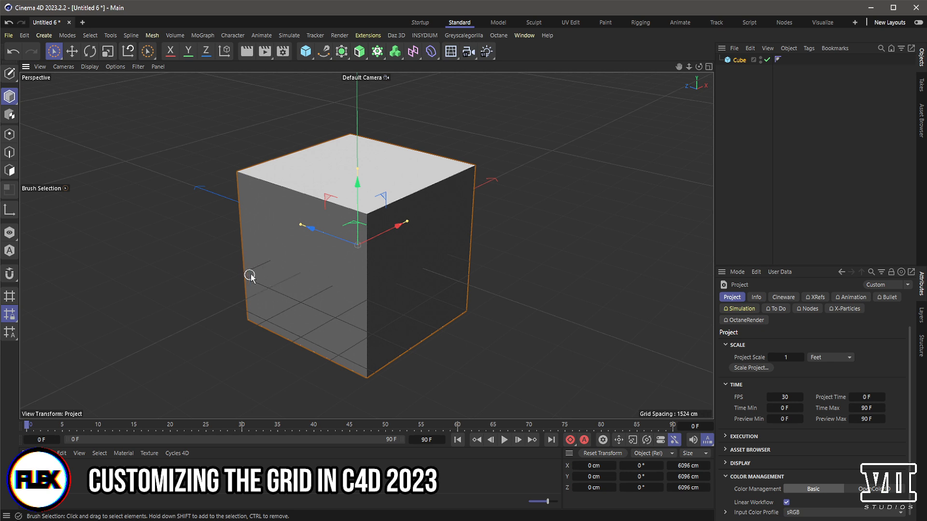
pyautogui.moveTo(375, 327)
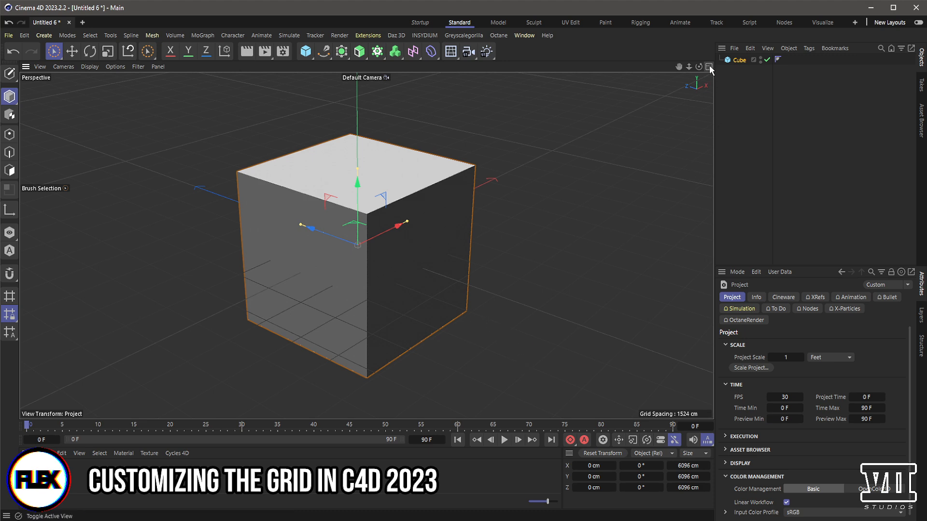
# Step: Show perspective, top, right and front views together, then bring up the Edit menu
pyautogui.click(708, 66)
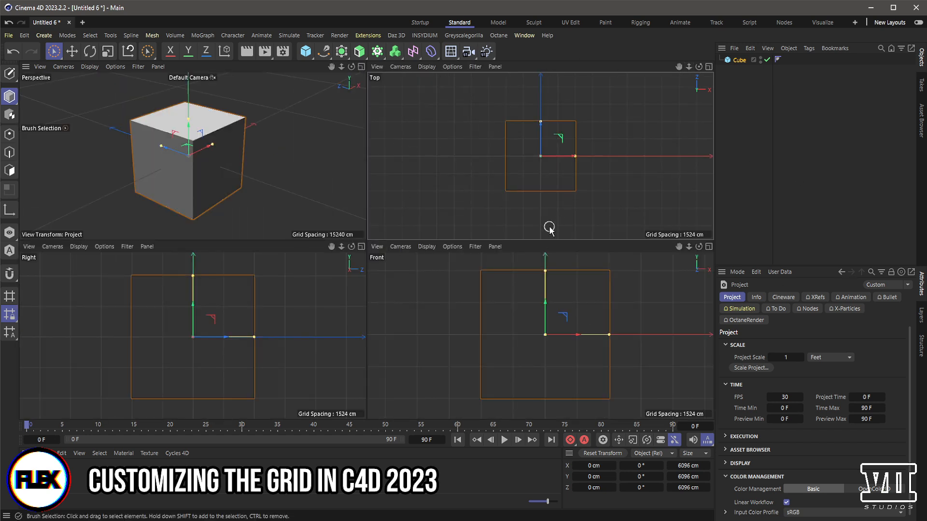
pyautogui.moveTo(519, 249)
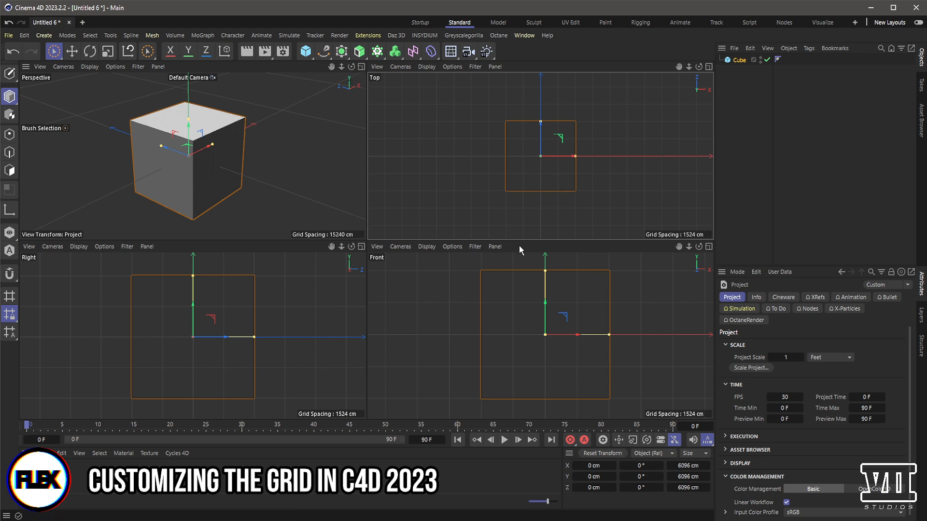
pyautogui.click(24, 35)
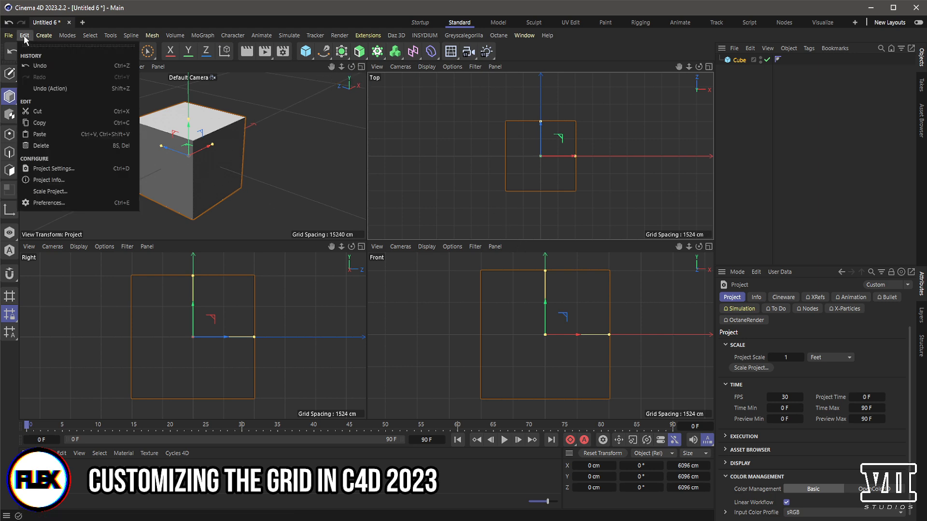
# Step: Set the Preferences Units display to Feet
pyautogui.click(48, 203)
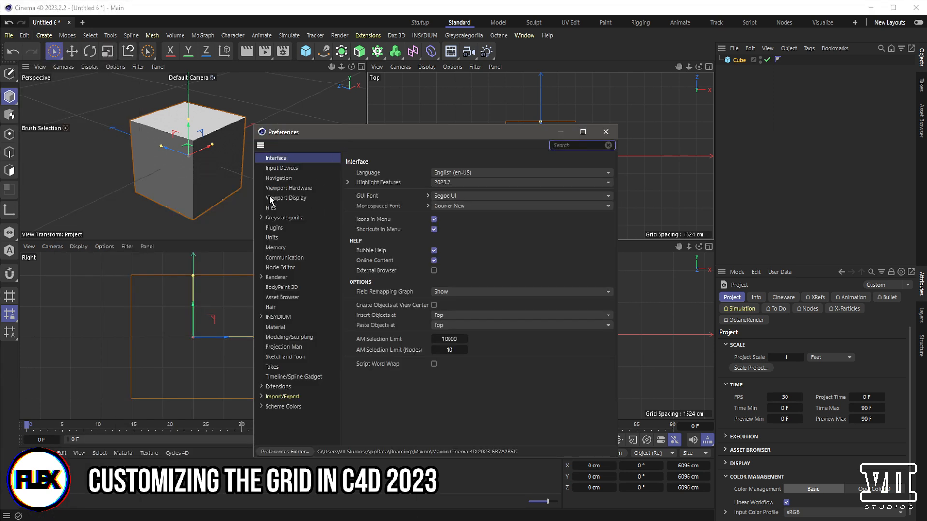
pyautogui.click(271, 238)
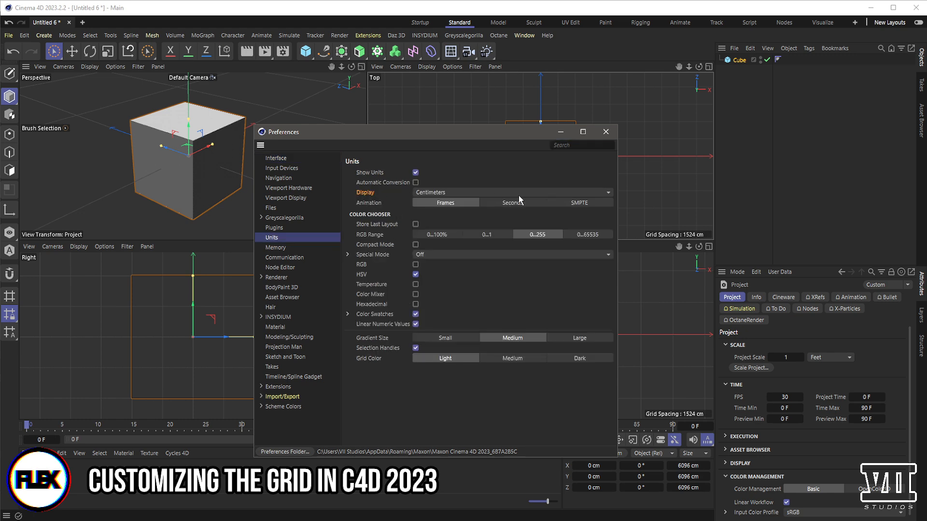
pyautogui.click(511, 192)
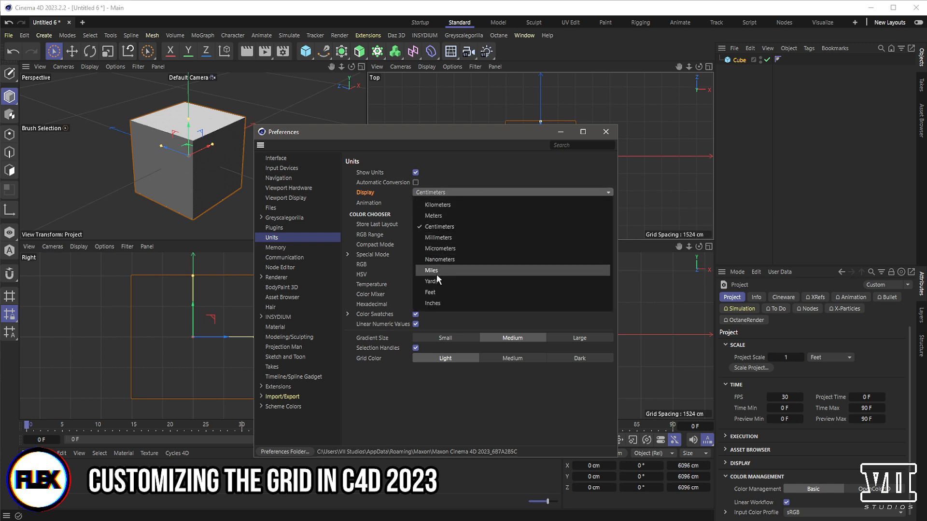
pyautogui.click(432, 292)
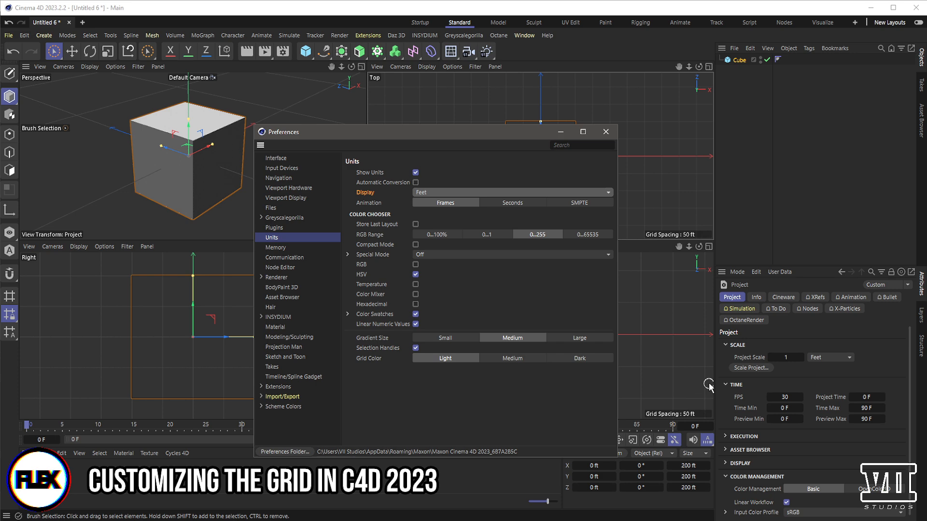
pyautogui.moveTo(723, 332)
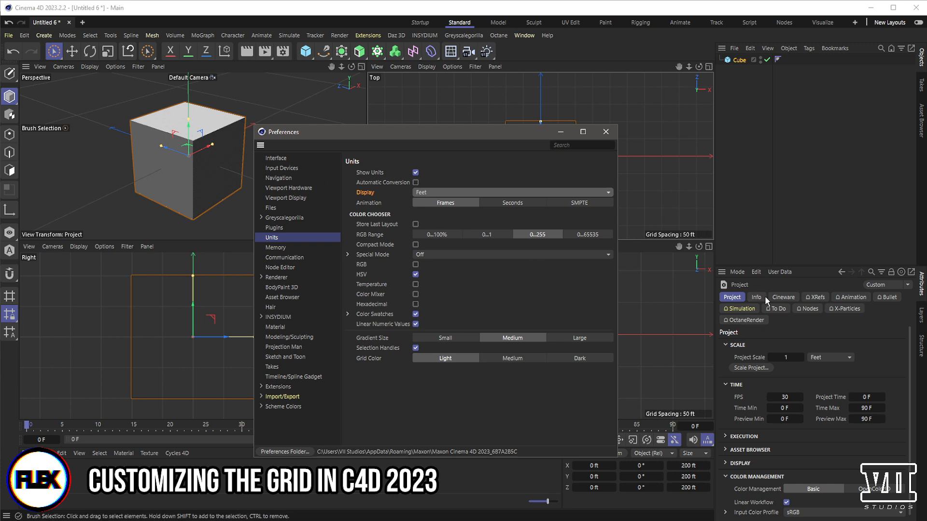
# Step: Return Project Scale to Centimeters and close the Preferences window
pyautogui.click(847, 357)
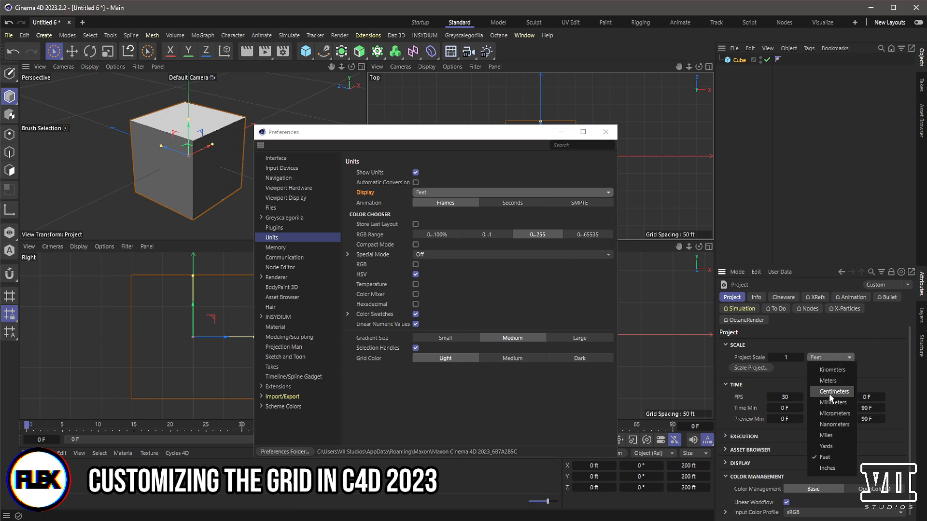
pyautogui.click(831, 391)
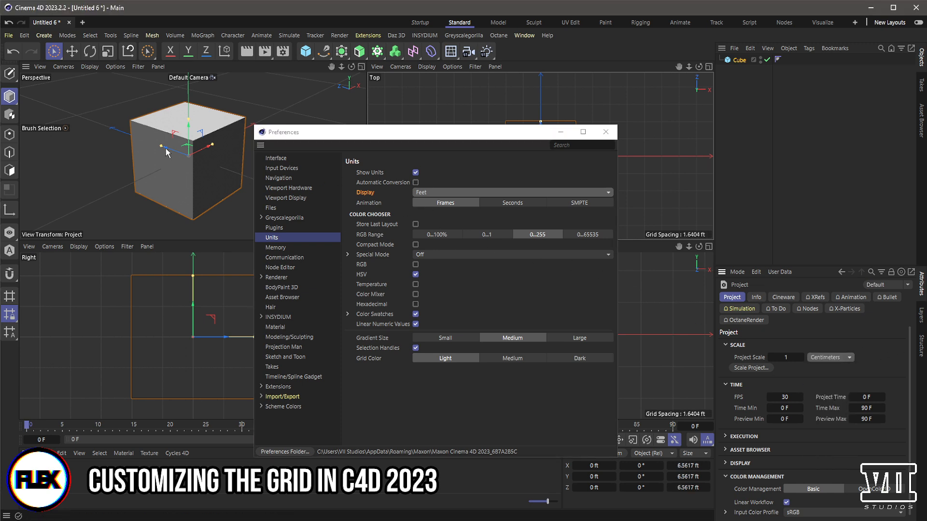
pyautogui.moveTo(744, 384)
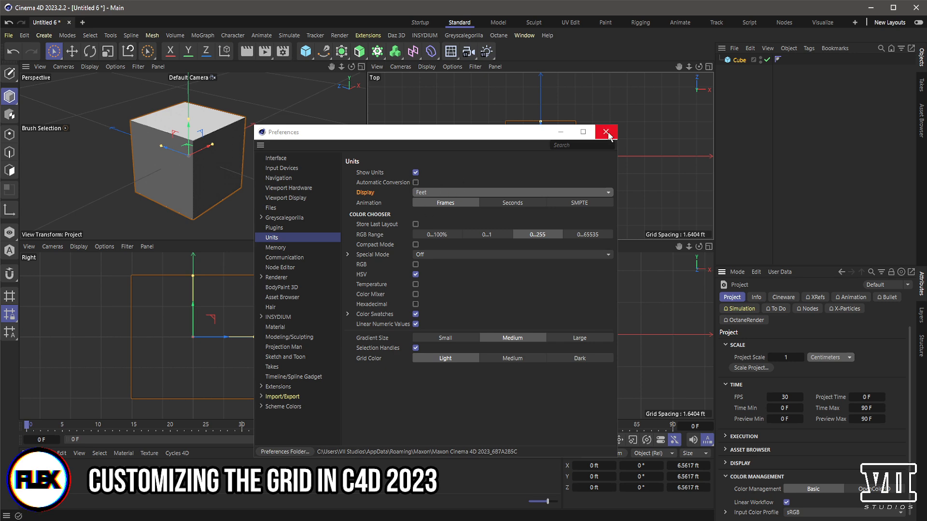
pyautogui.click(607, 132)
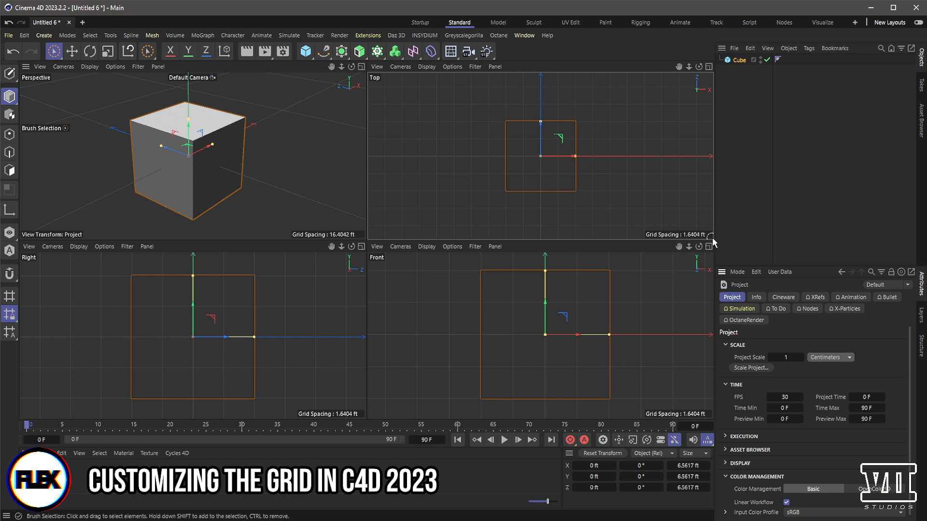
pyautogui.moveTo(700, 223)
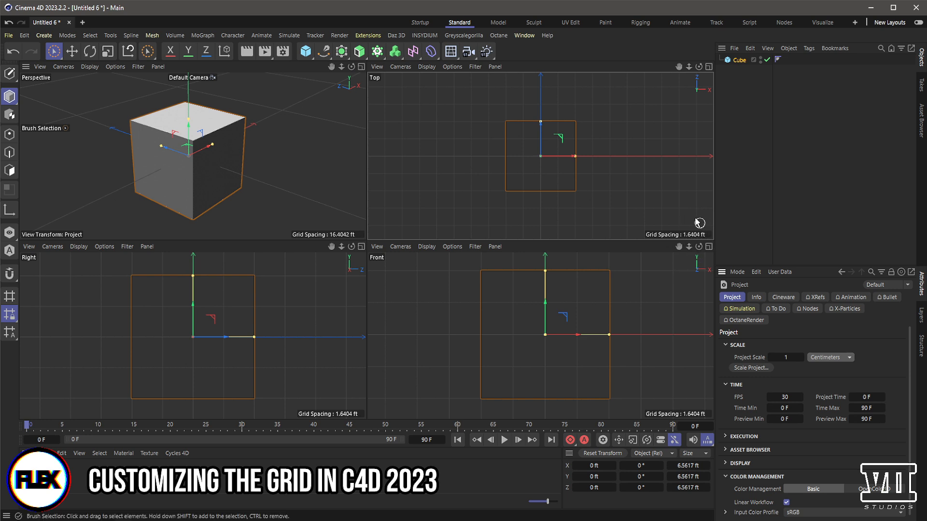
pyautogui.moveTo(635, 385)
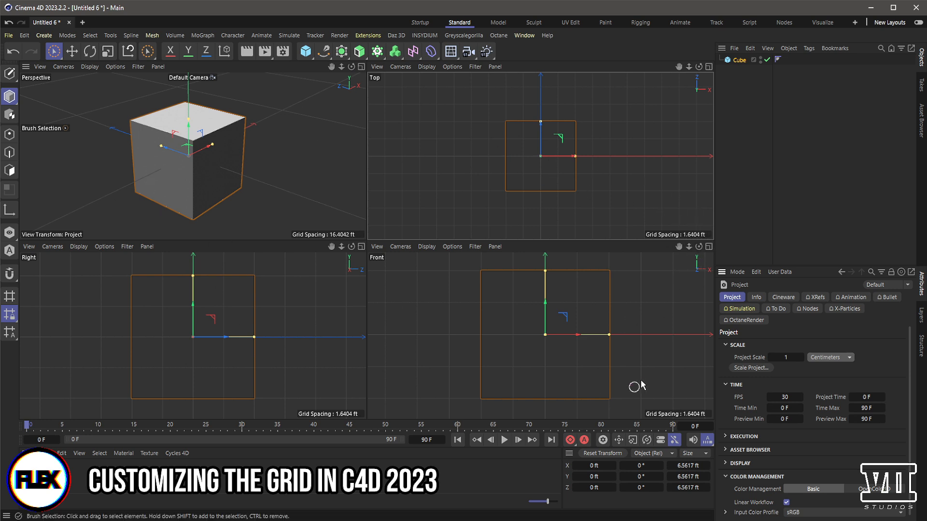
# Step: Reopen Preferences on the units page from the Edit menu and close it
pyautogui.click(24, 35)
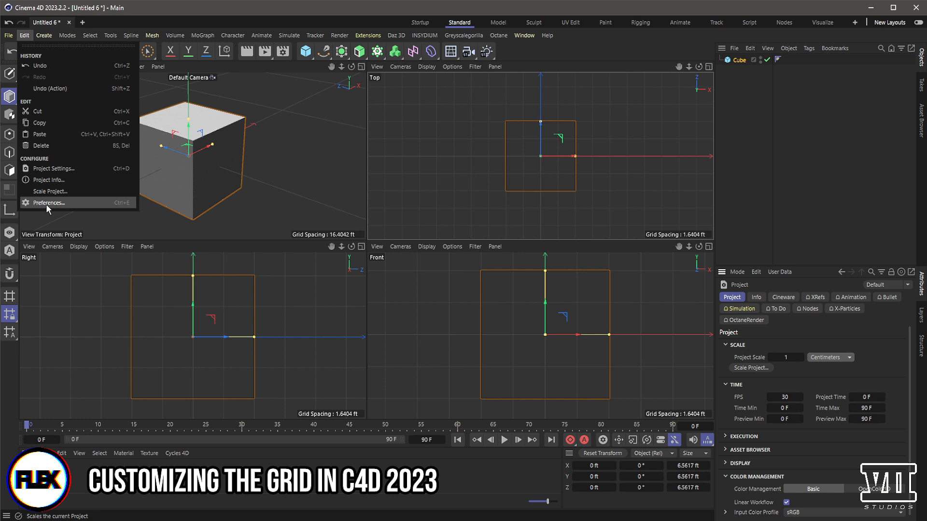
pyautogui.click(47, 202)
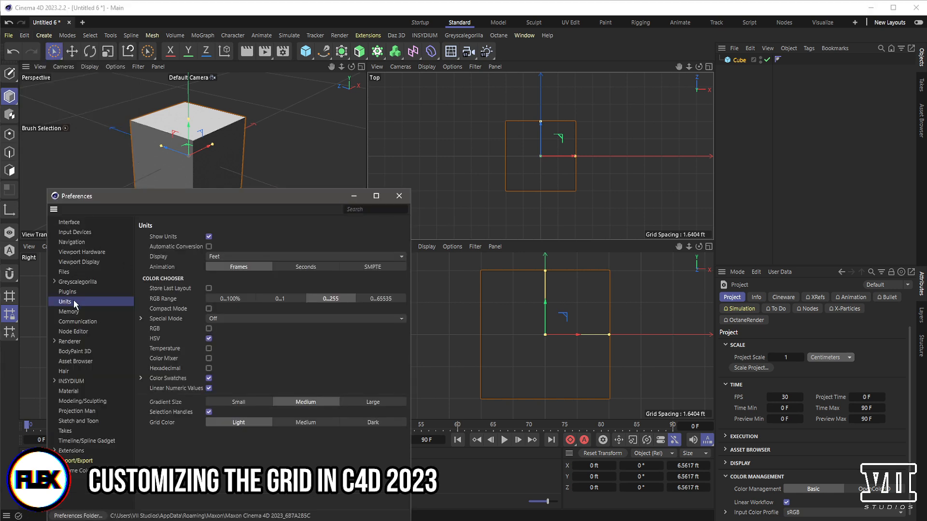
pyautogui.click(398, 195)
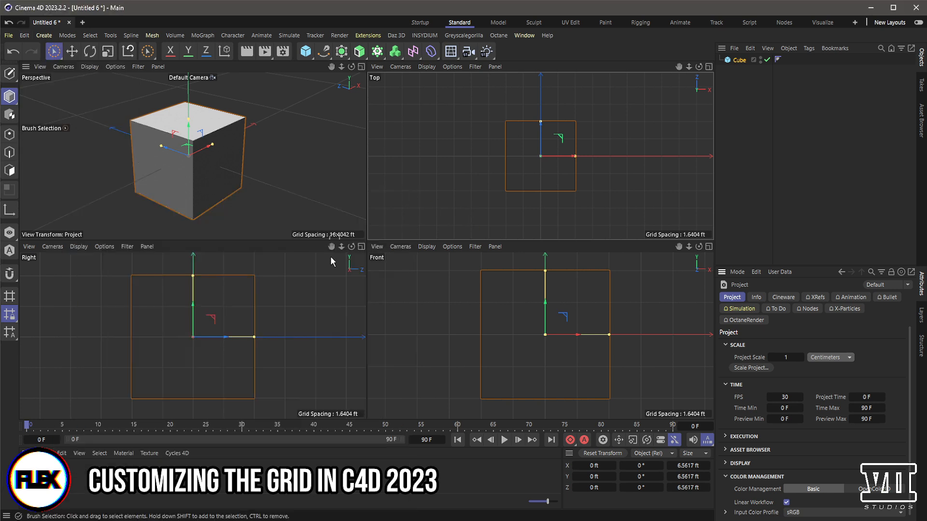
pyautogui.moveTo(670, 242)
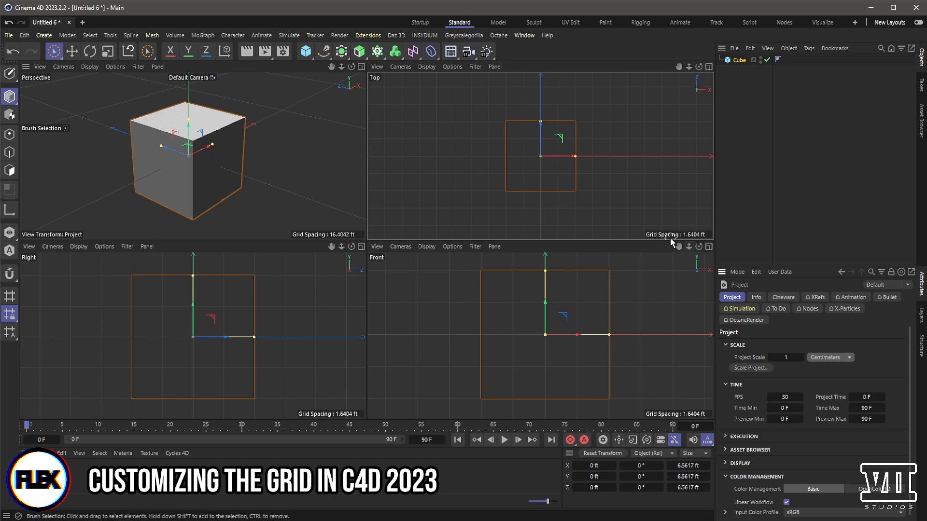
pyautogui.moveTo(685, 76)
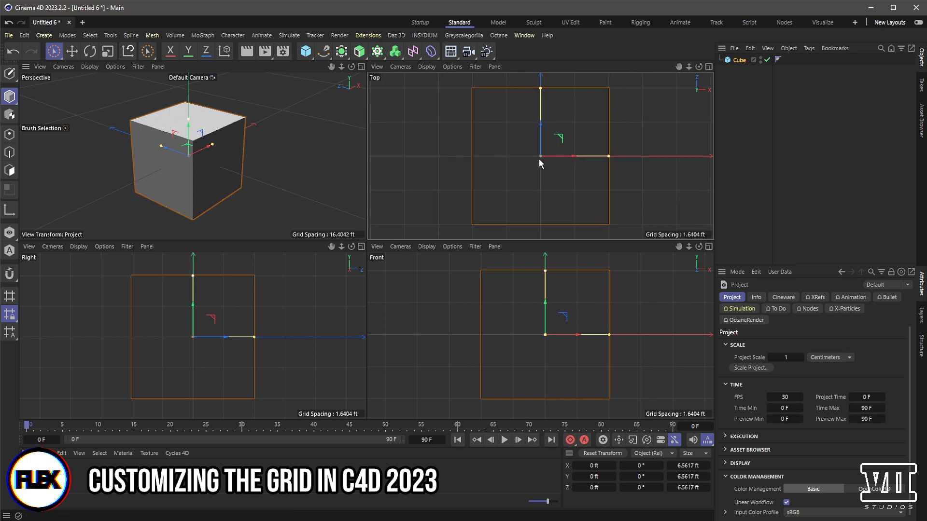
pyautogui.moveTo(445, 170)
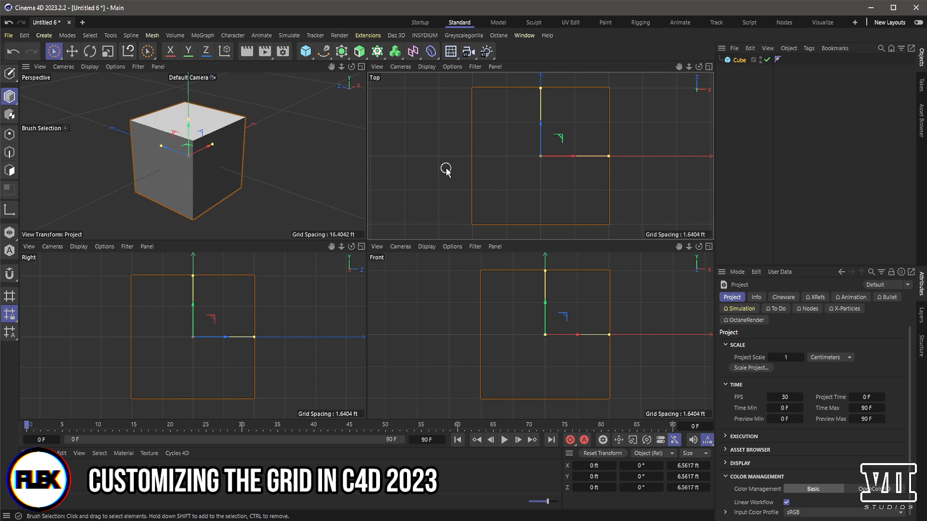
pyautogui.moveTo(516, 158)
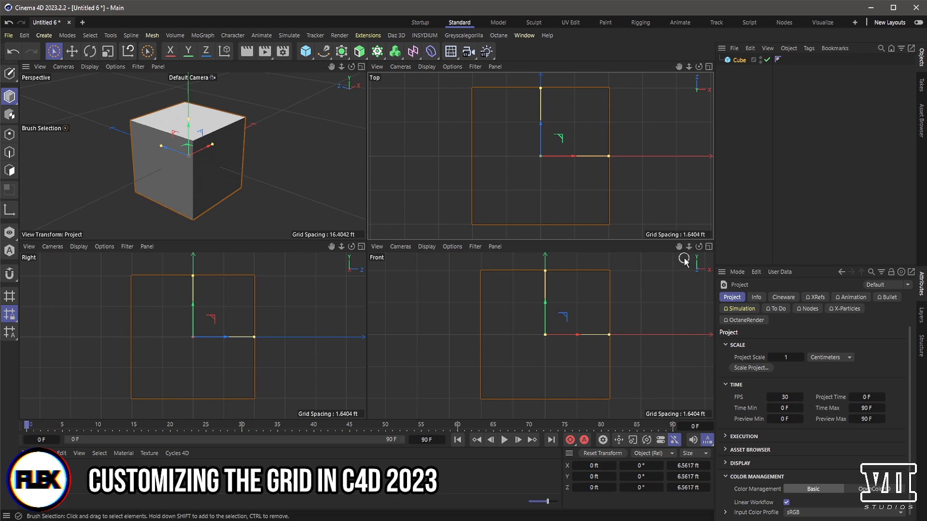
# Step: Show the Perspective viewport's background settings in the Attribute Manager
pyautogui.click(40, 66)
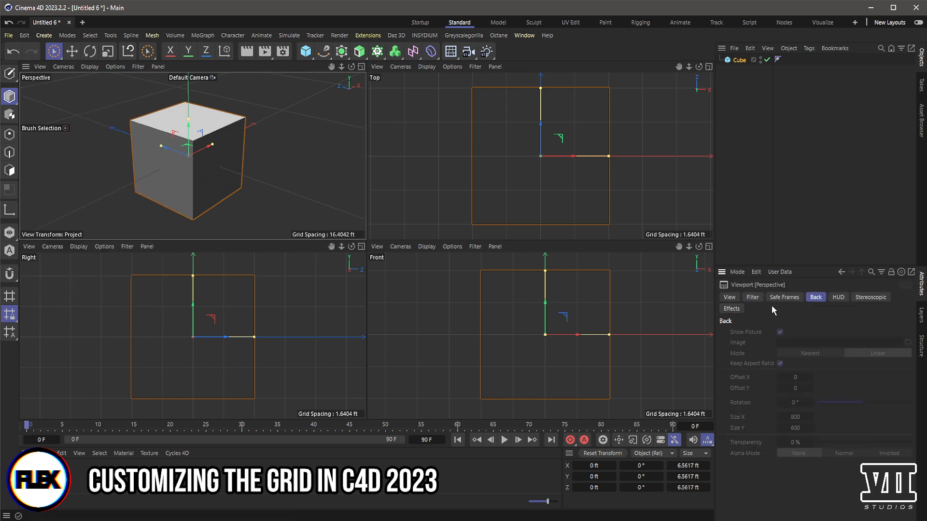
pyautogui.moveTo(774, 310)
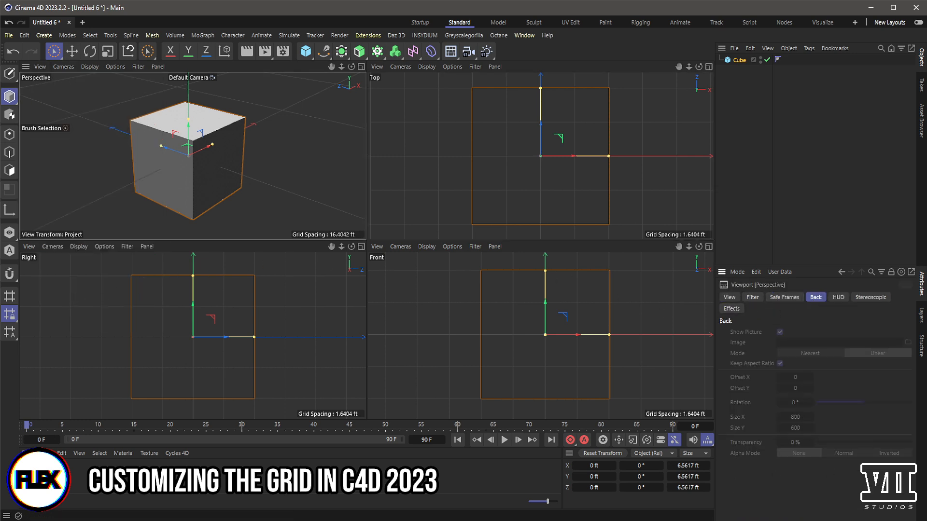
pyautogui.moveTo(270, 229)
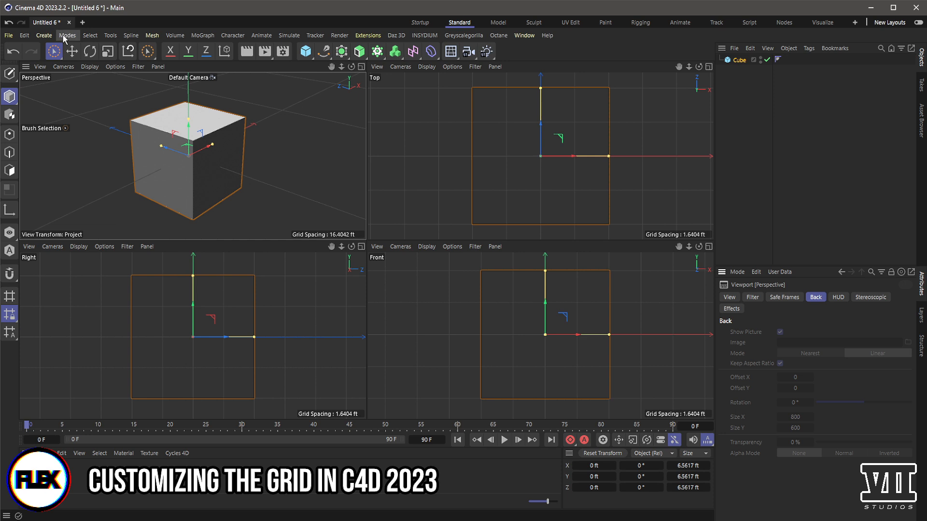
# Step: Open Modeling Settings from the Modes menu, showing the snap options
pyautogui.click(67, 35)
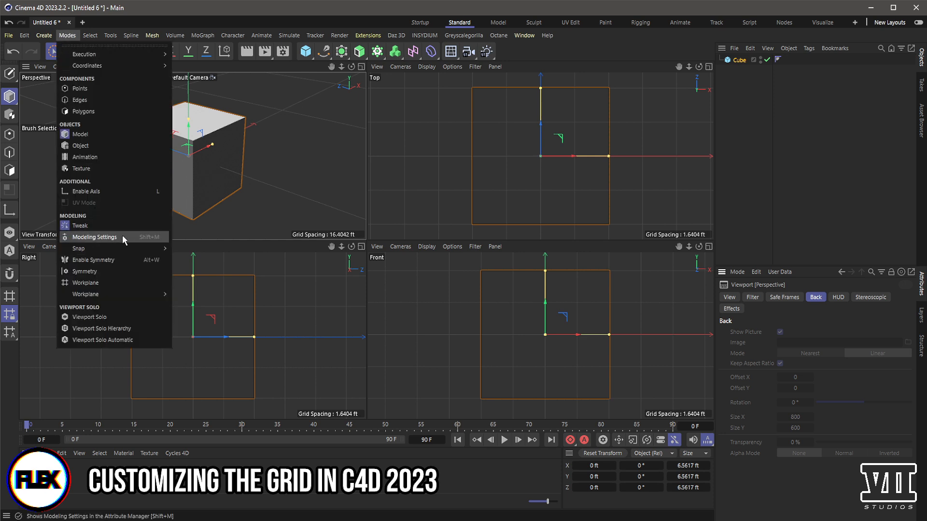
pyautogui.moveTo(147, 243)
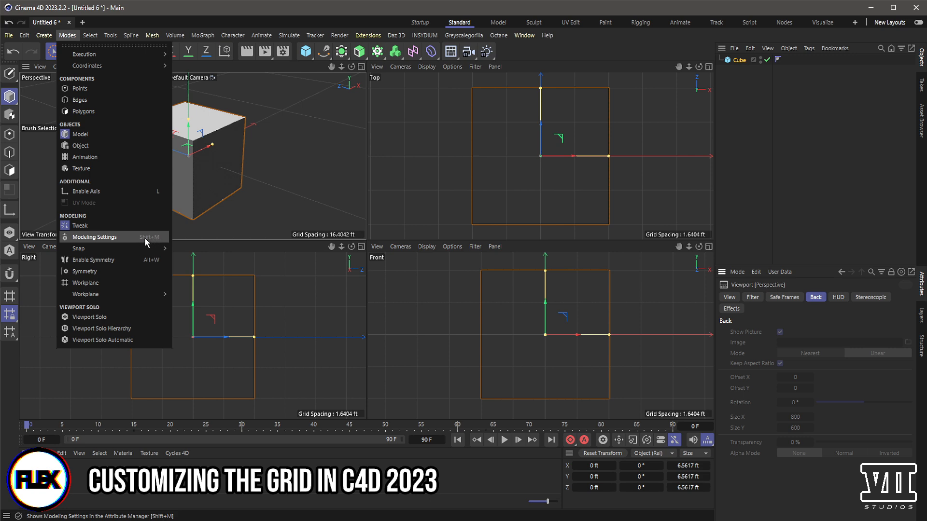
pyautogui.moveTo(139, 237)
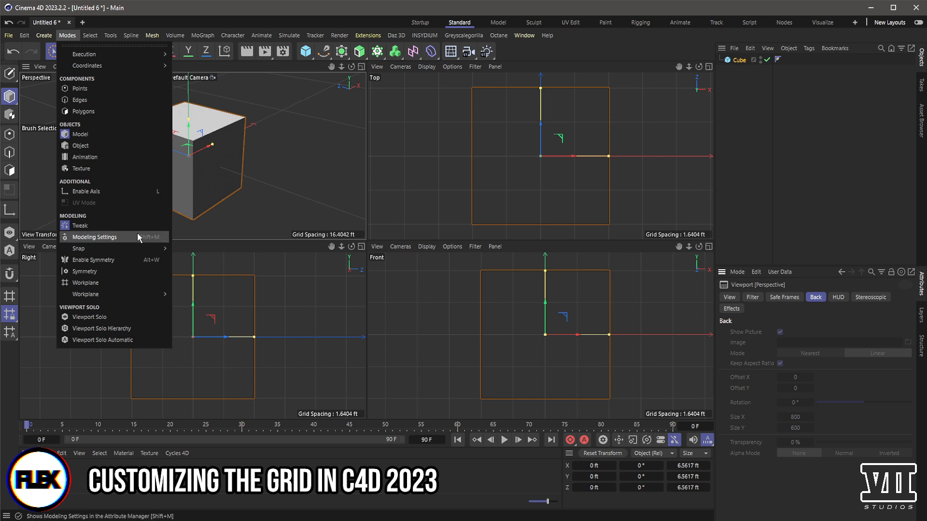
pyautogui.moveTo(147, 242)
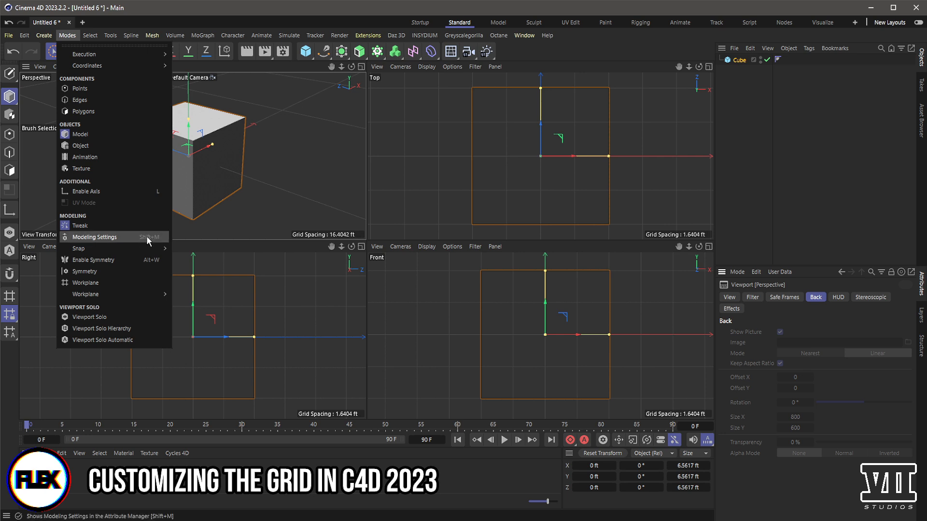
pyautogui.click(95, 237)
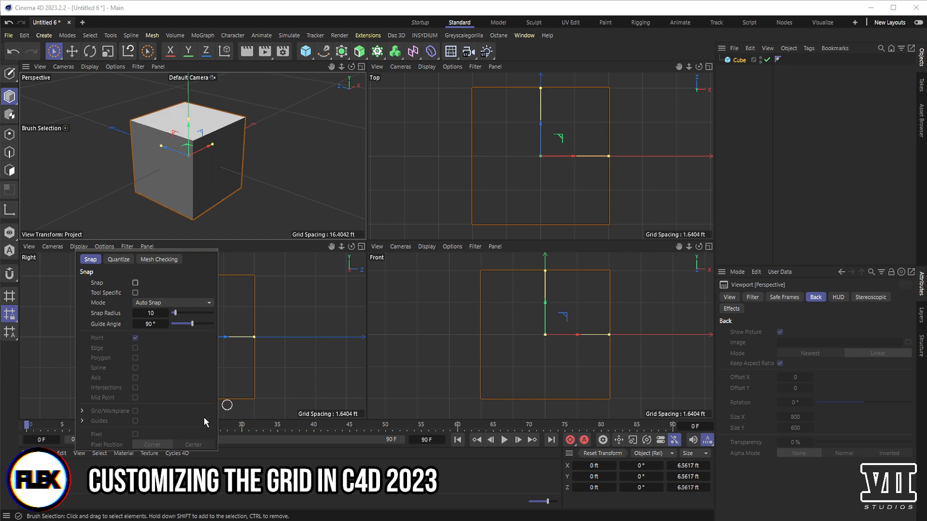
pyautogui.moveTo(447, 285)
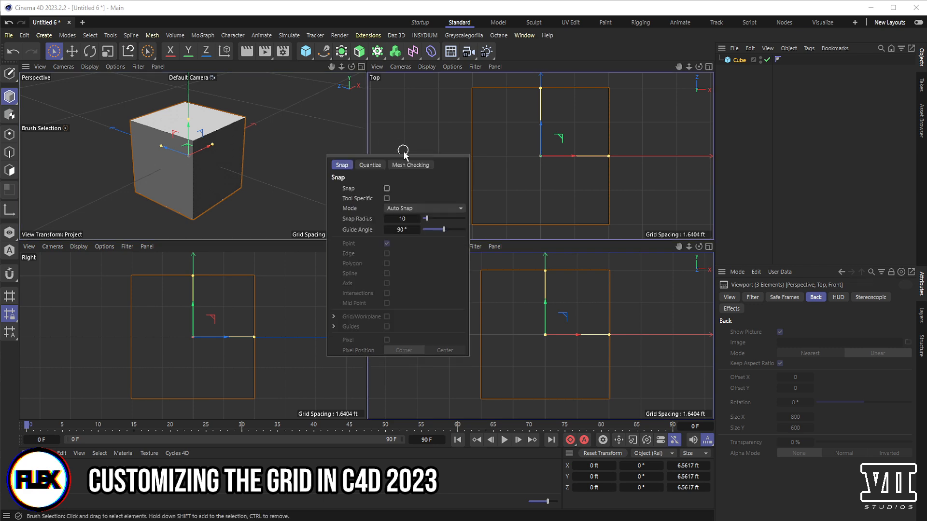
pyautogui.moveTo(741, 279)
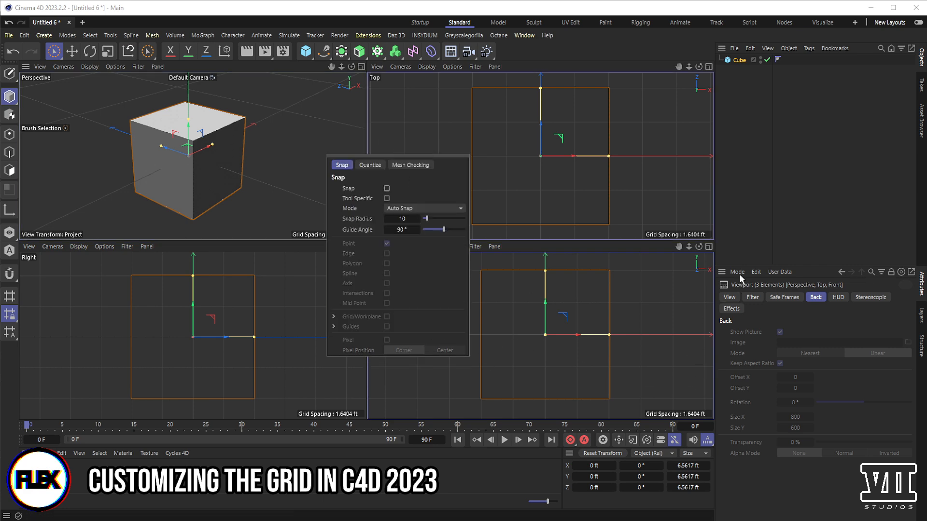
# Step: Switch the Attribute Manager to Modeling mode and dismiss the floating Modeling Settings popup
pyautogui.click(736, 271)
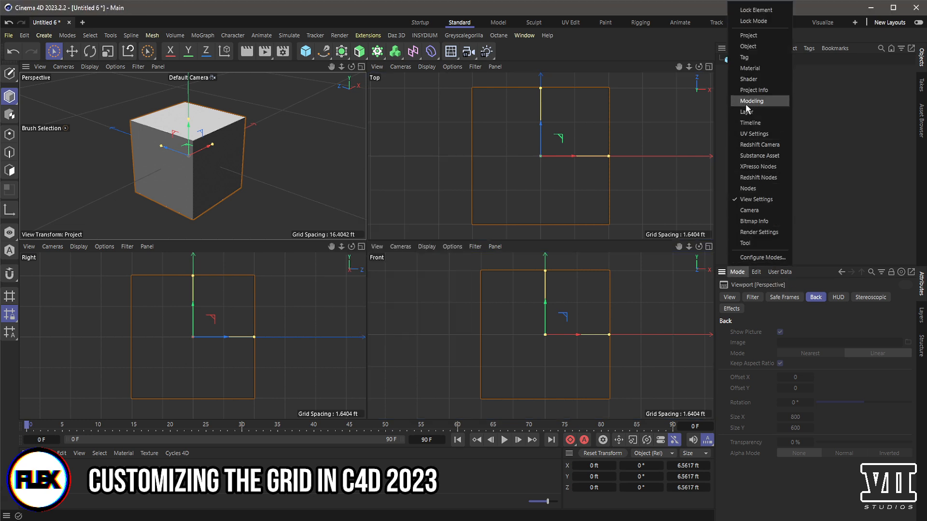
pyautogui.click(752, 101)
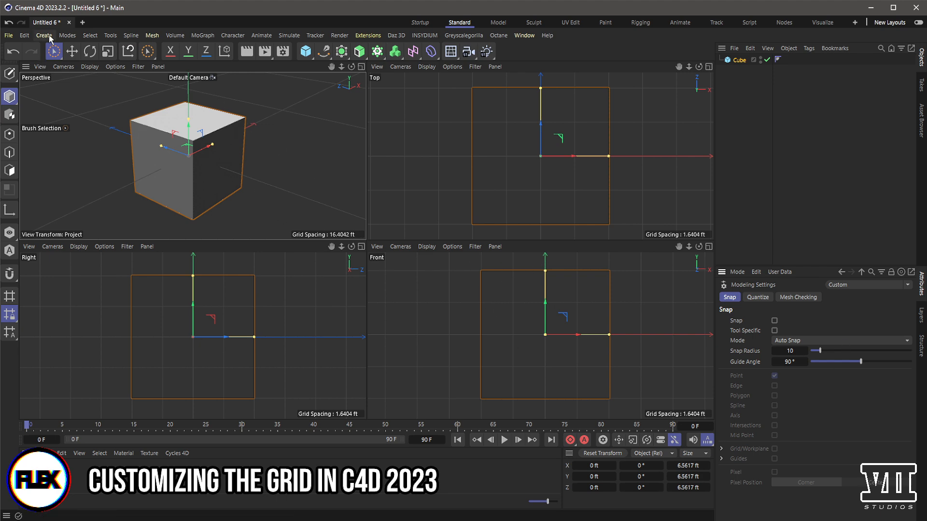
pyautogui.click(66, 35)
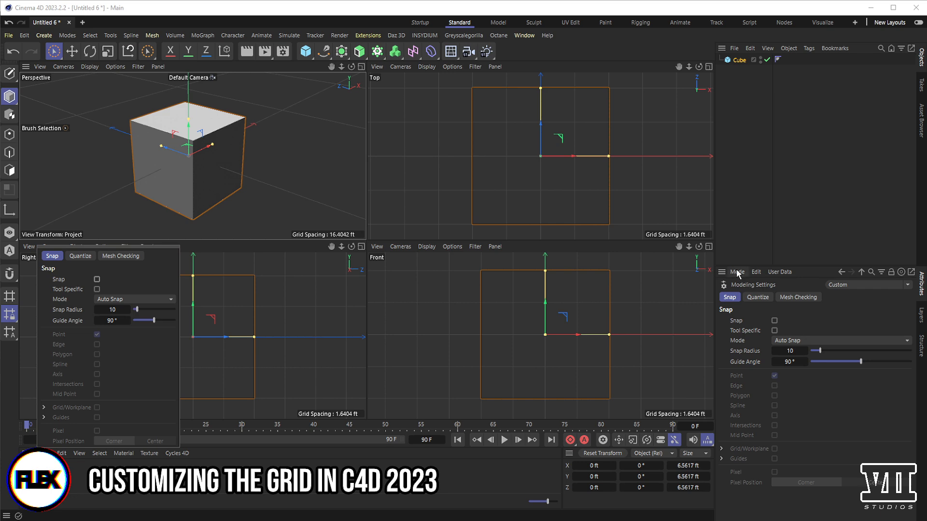
pyautogui.click(737, 271)
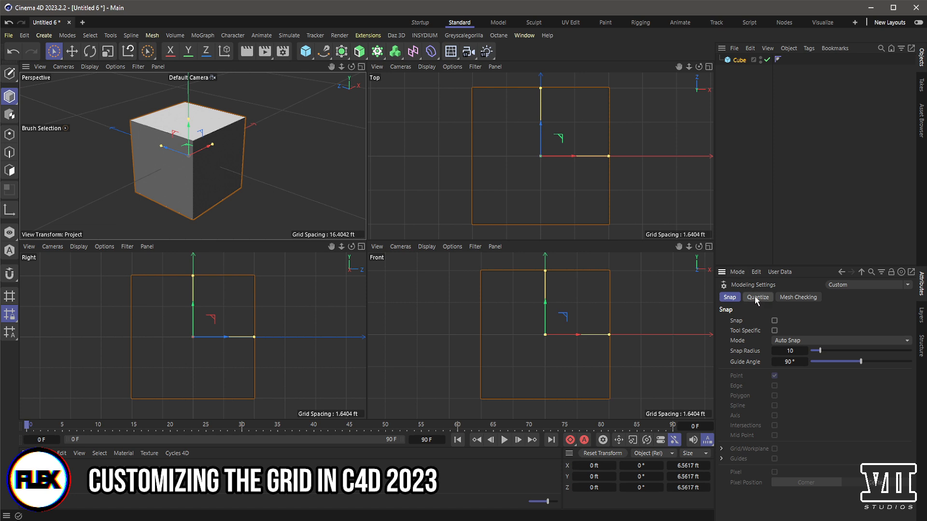
# Step: Set the Quantize Move step to 1 ft in Modeling Settings
pyautogui.click(757, 297)
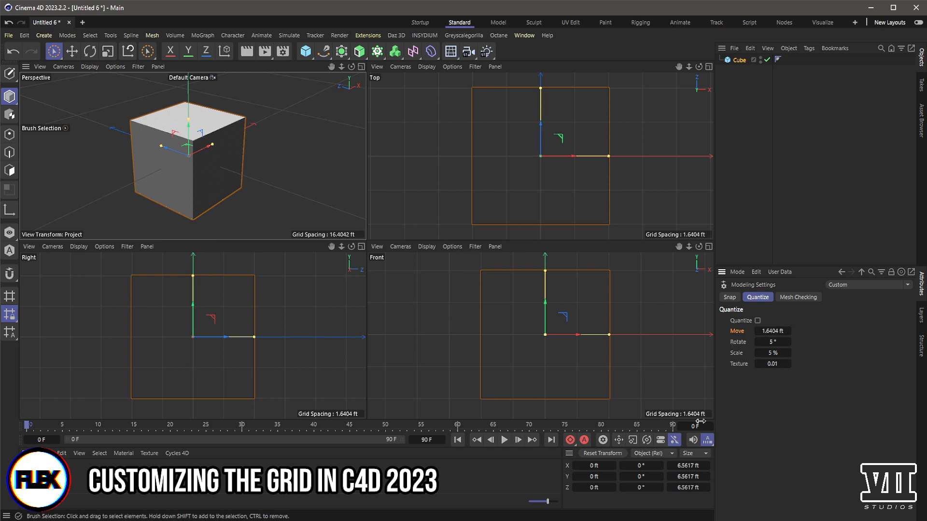
pyautogui.moveTo(716, 387)
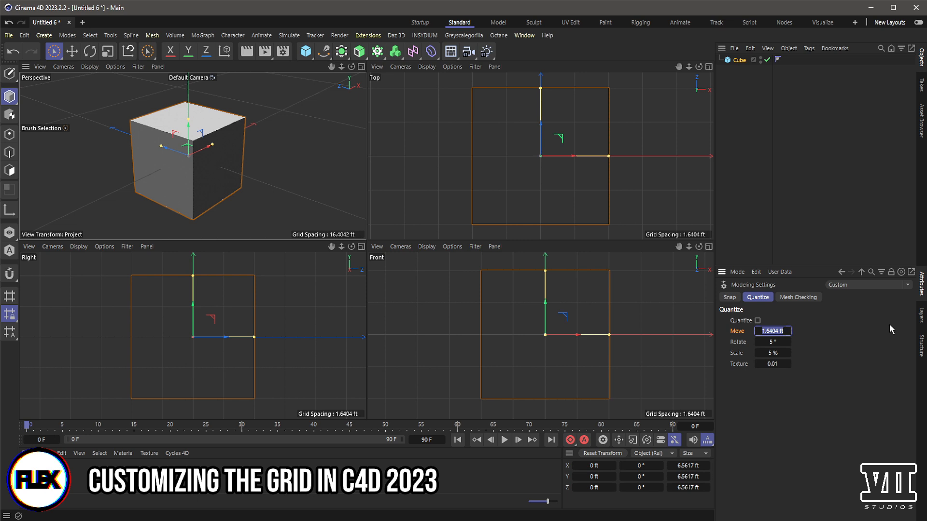
pyautogui.write('1 ft')
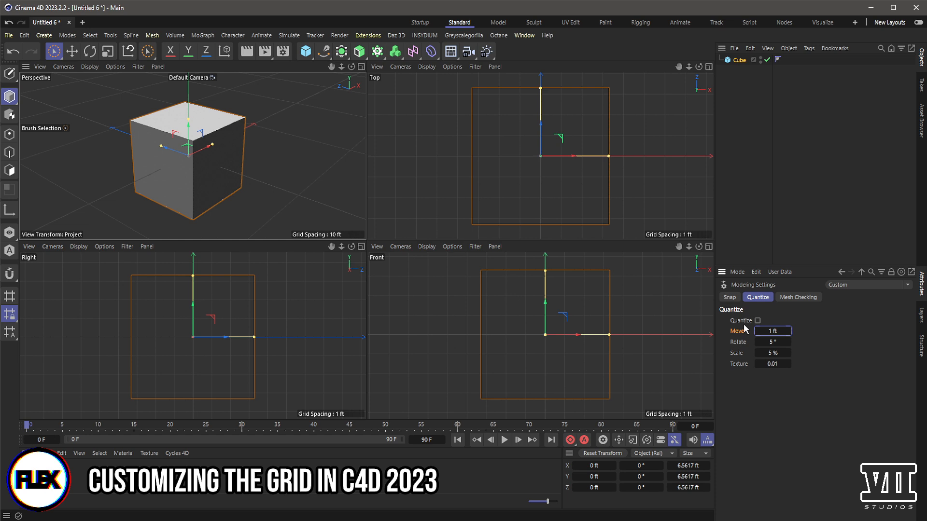
pyautogui.moveTo(366, 224)
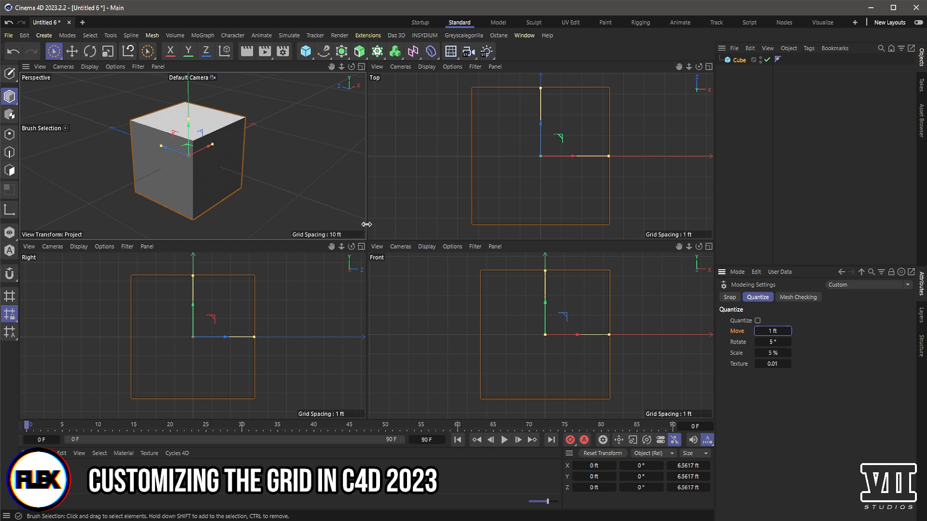
pyautogui.click(115, 67)
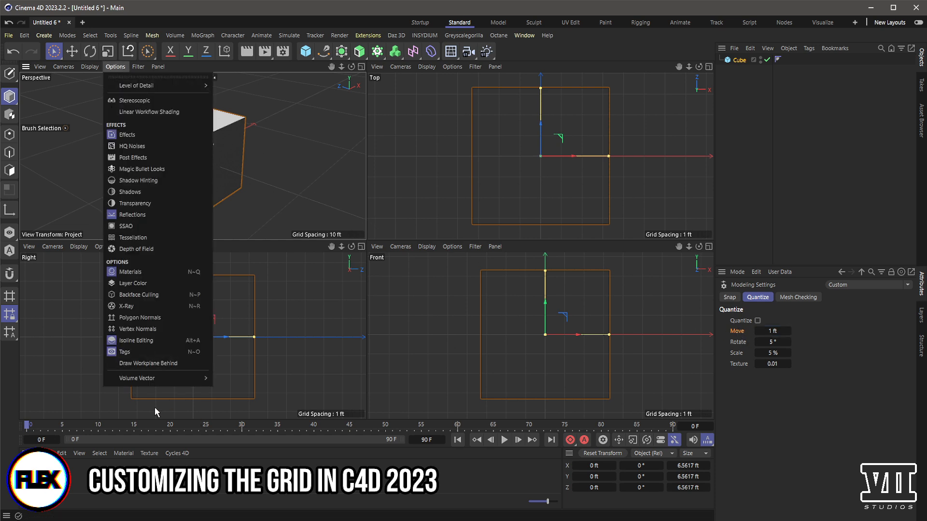
pyautogui.click(40, 66)
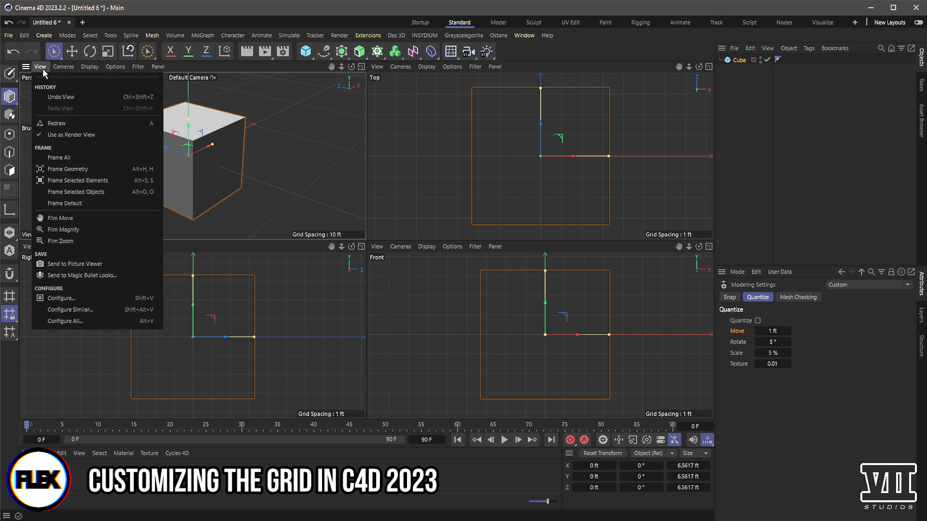
pyautogui.moveTo(59, 298)
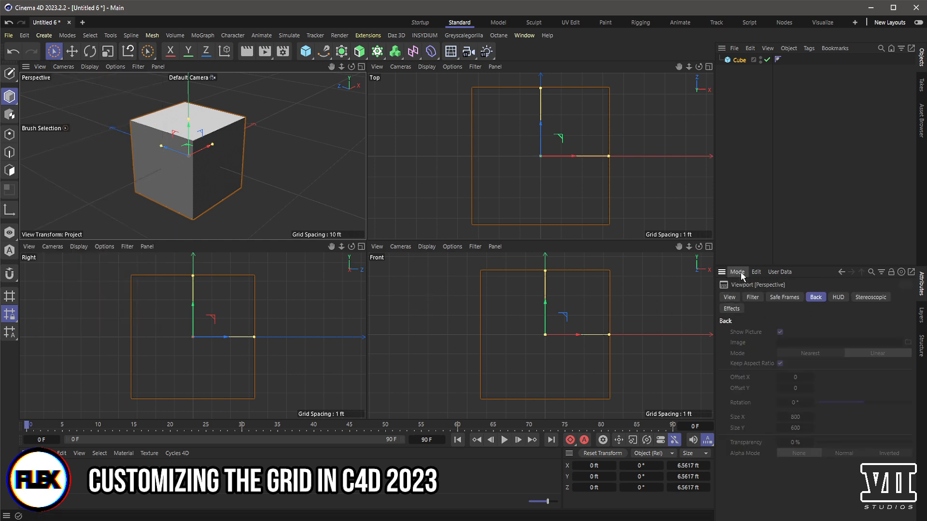
pyautogui.click(736, 271)
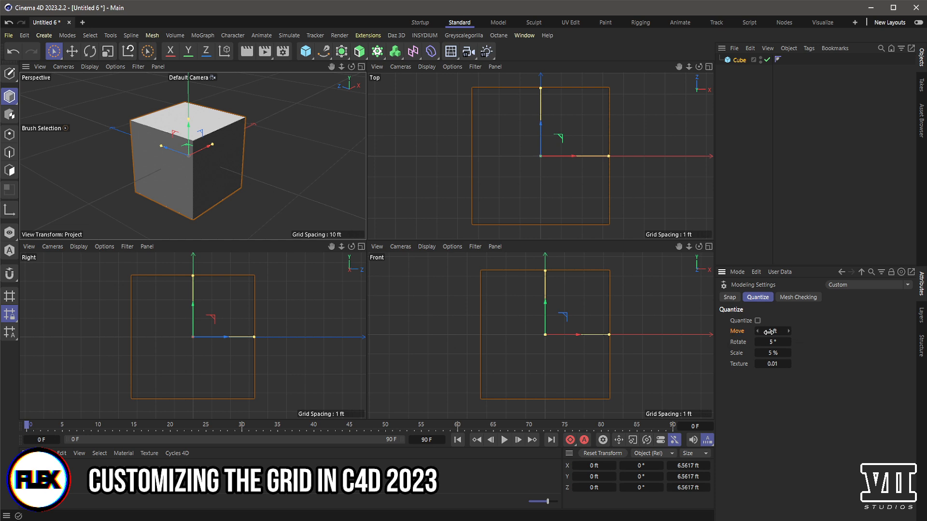
pyautogui.moveTo(771, 331); pyautogui.dragTo(789, 340)
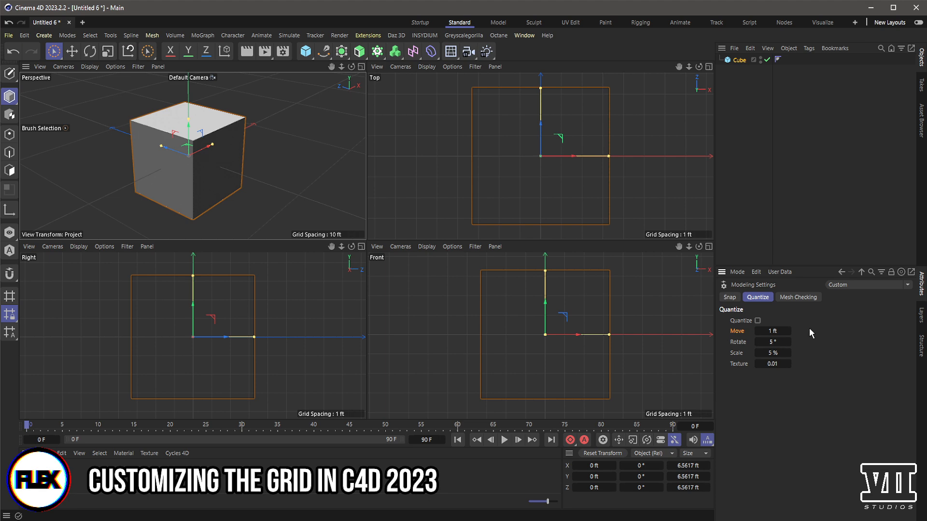
pyautogui.moveTo(803, 328)
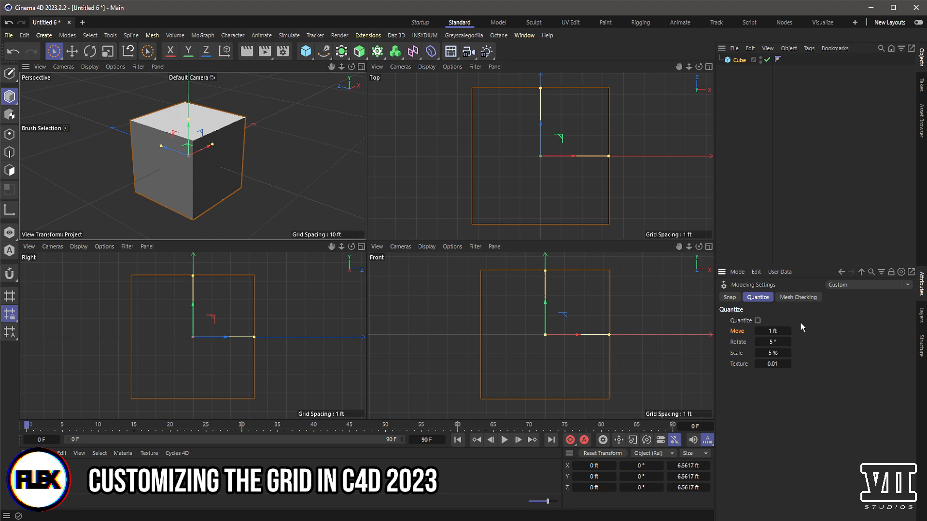
pyautogui.moveTo(747, 318)
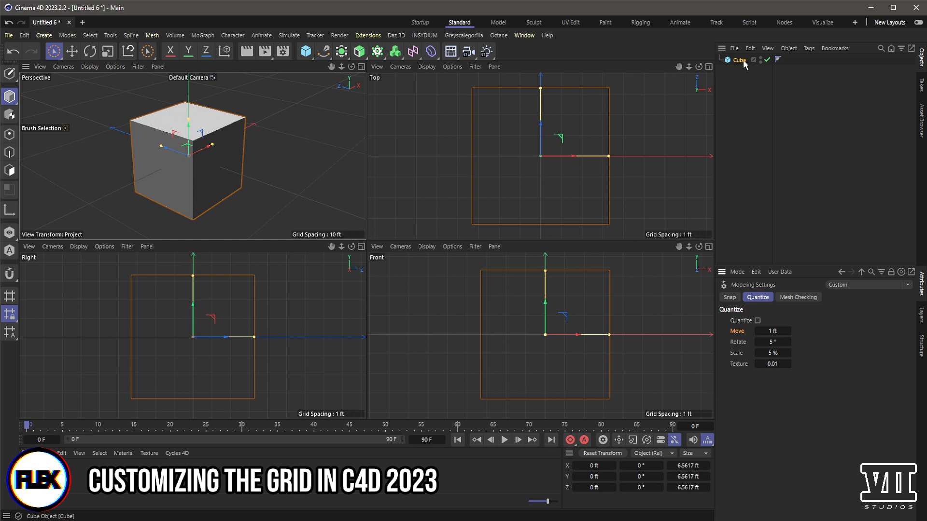
# Step: Select the Cube for its 10 ft size, then show Modeling Settings again
pyautogui.click(738, 59)
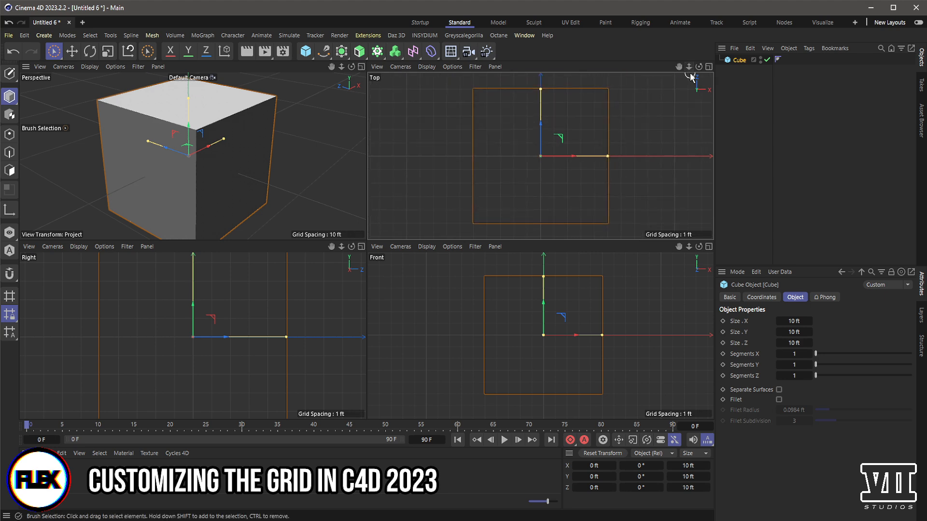
pyautogui.click(737, 271)
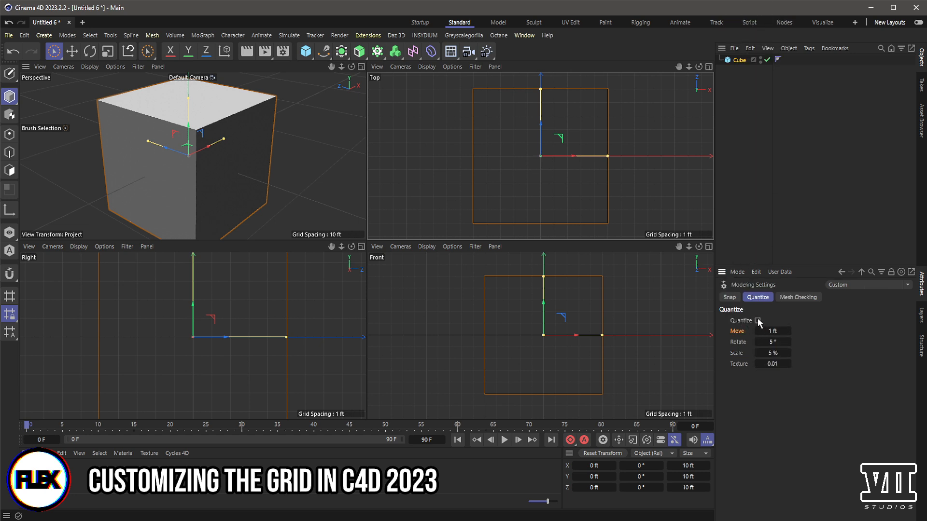
pyautogui.click(758, 320)
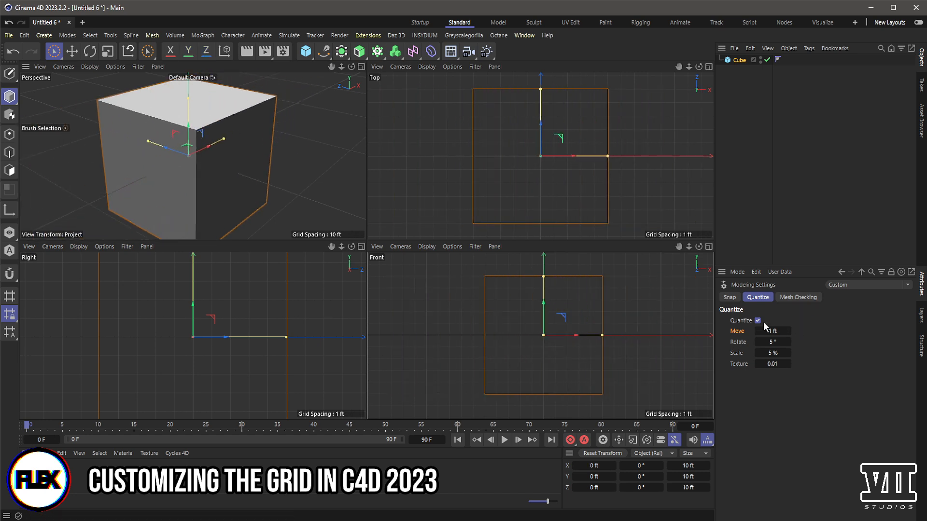
pyautogui.click(757, 320)
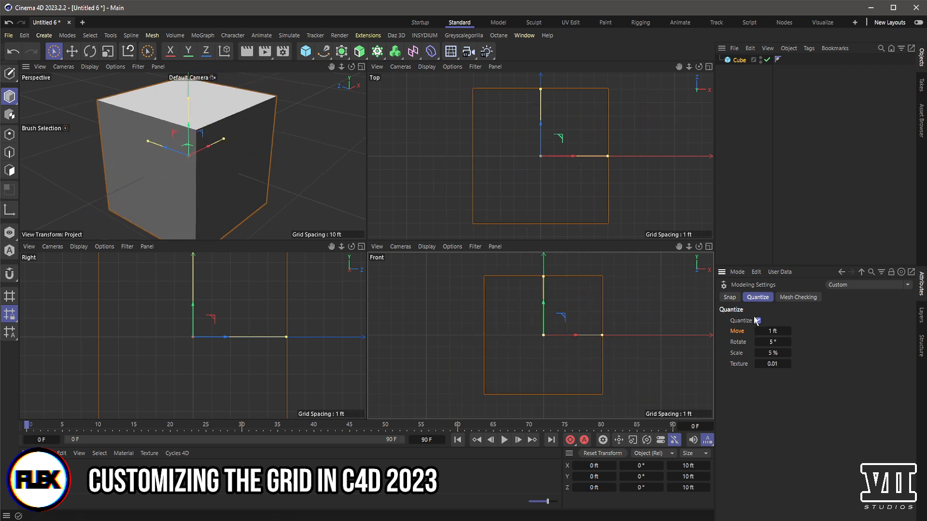
pyautogui.click(758, 321)
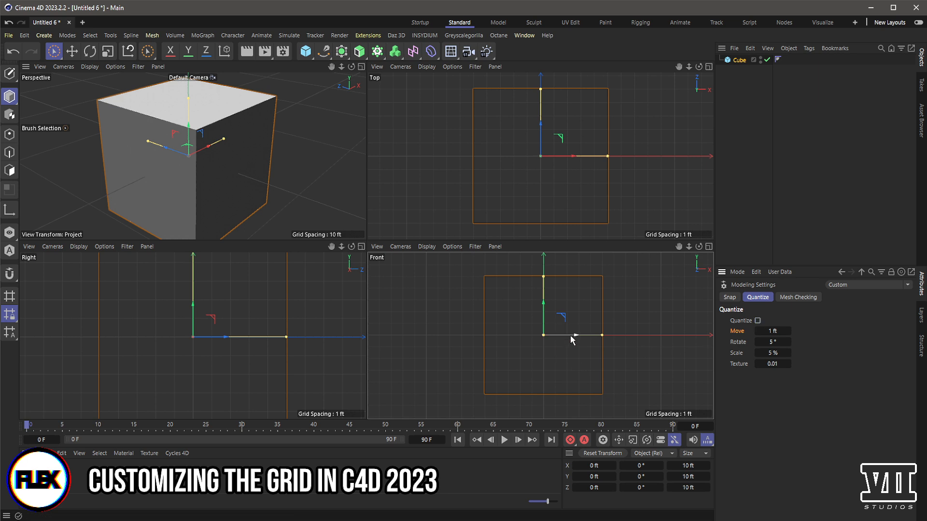